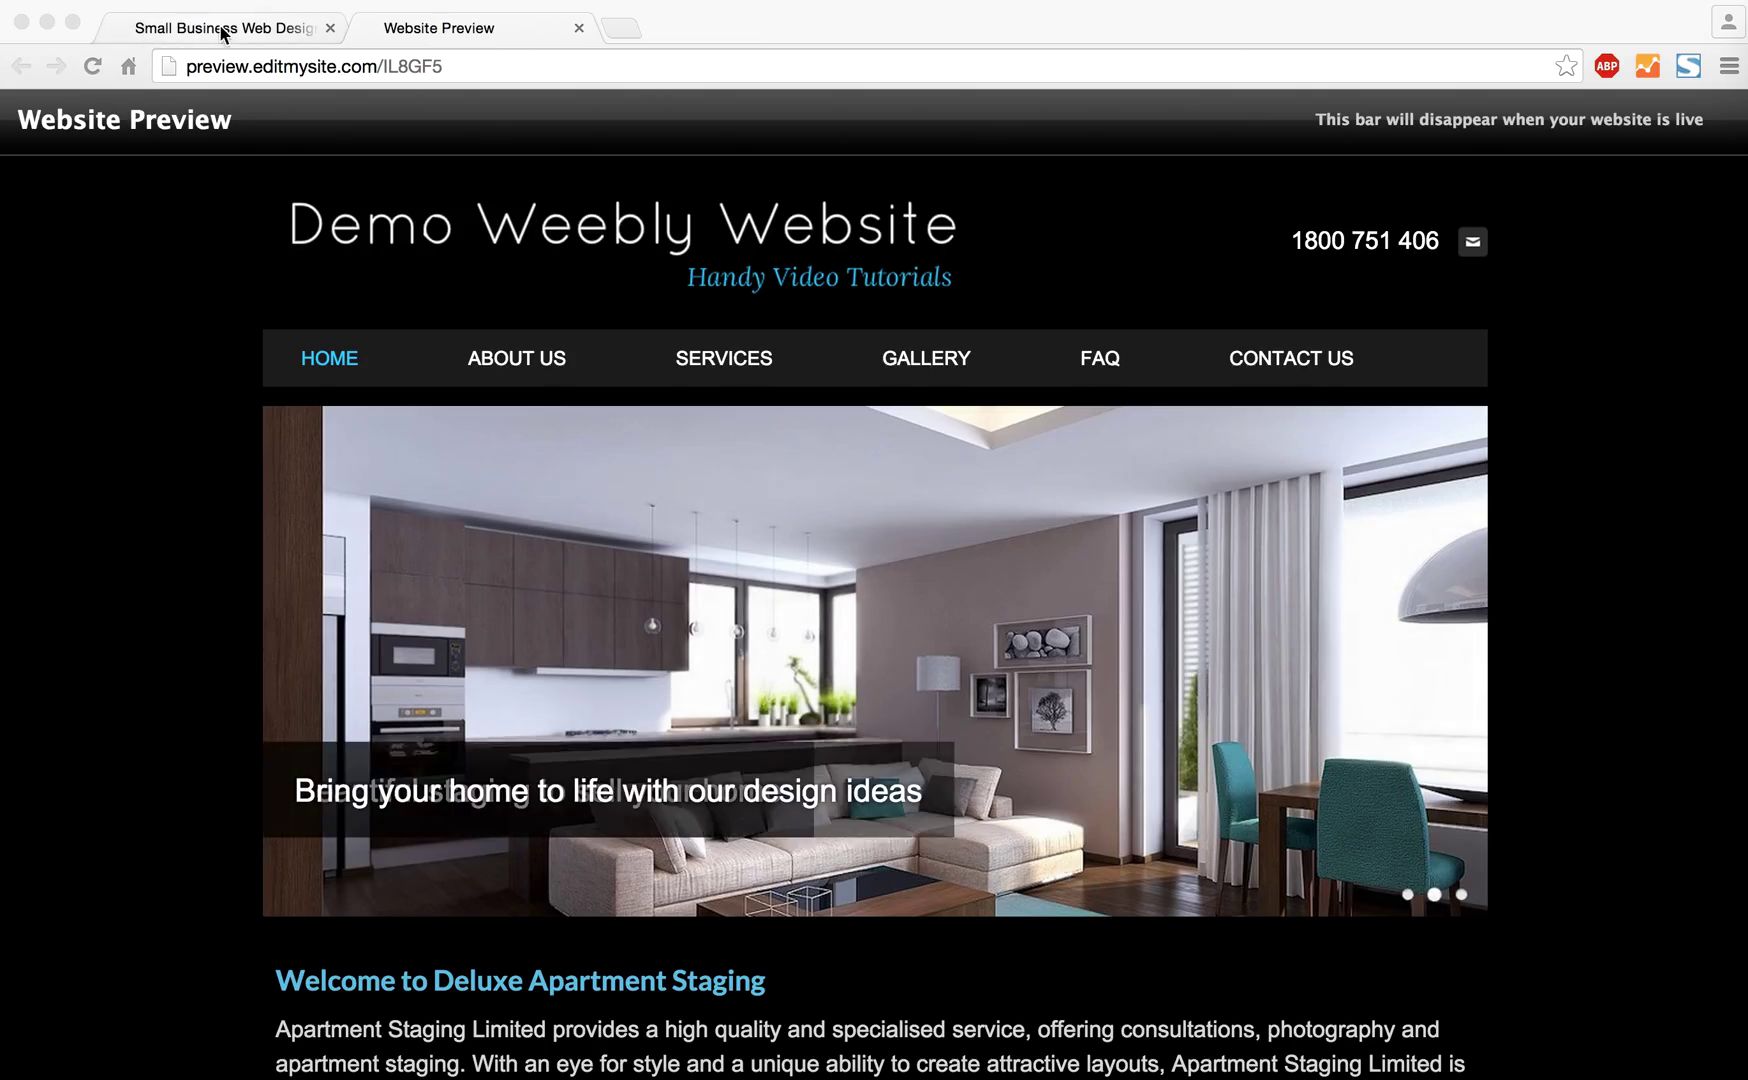
# Return from the website preview to editing the Demo Weebly Website home page
pyautogui.click(228, 26)
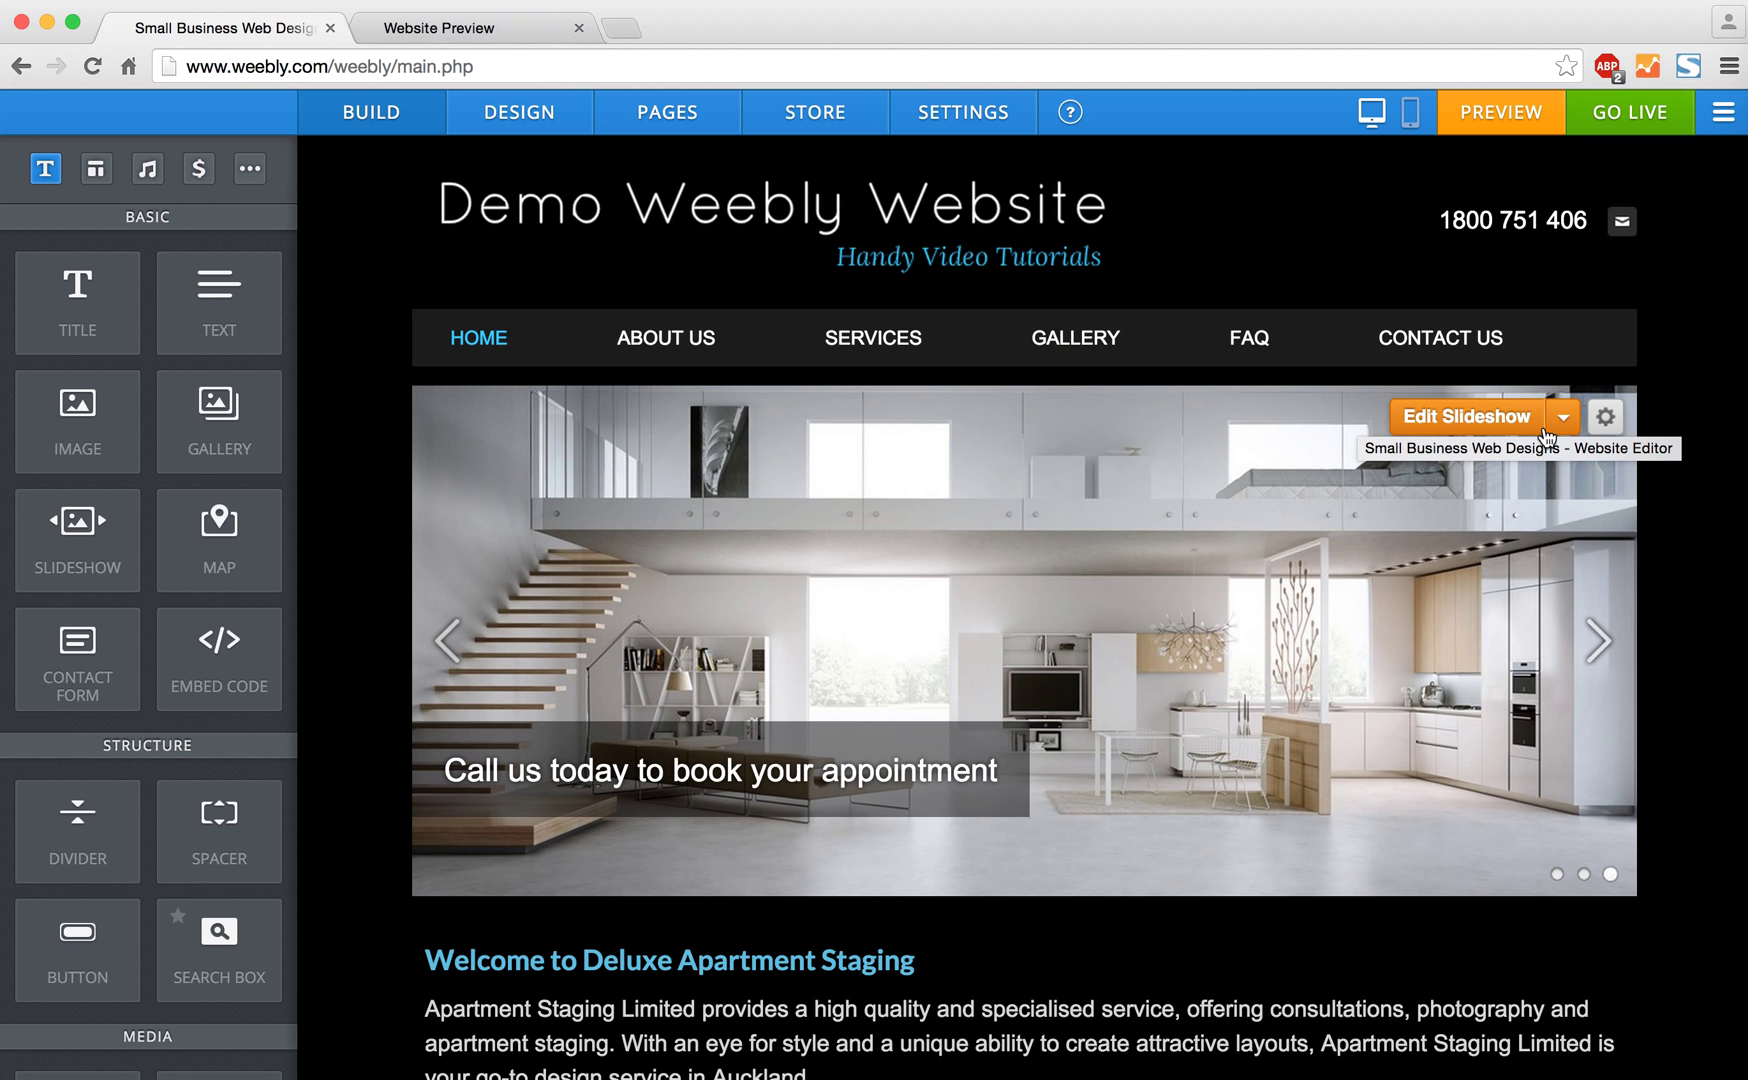
pyautogui.scroll(-3)
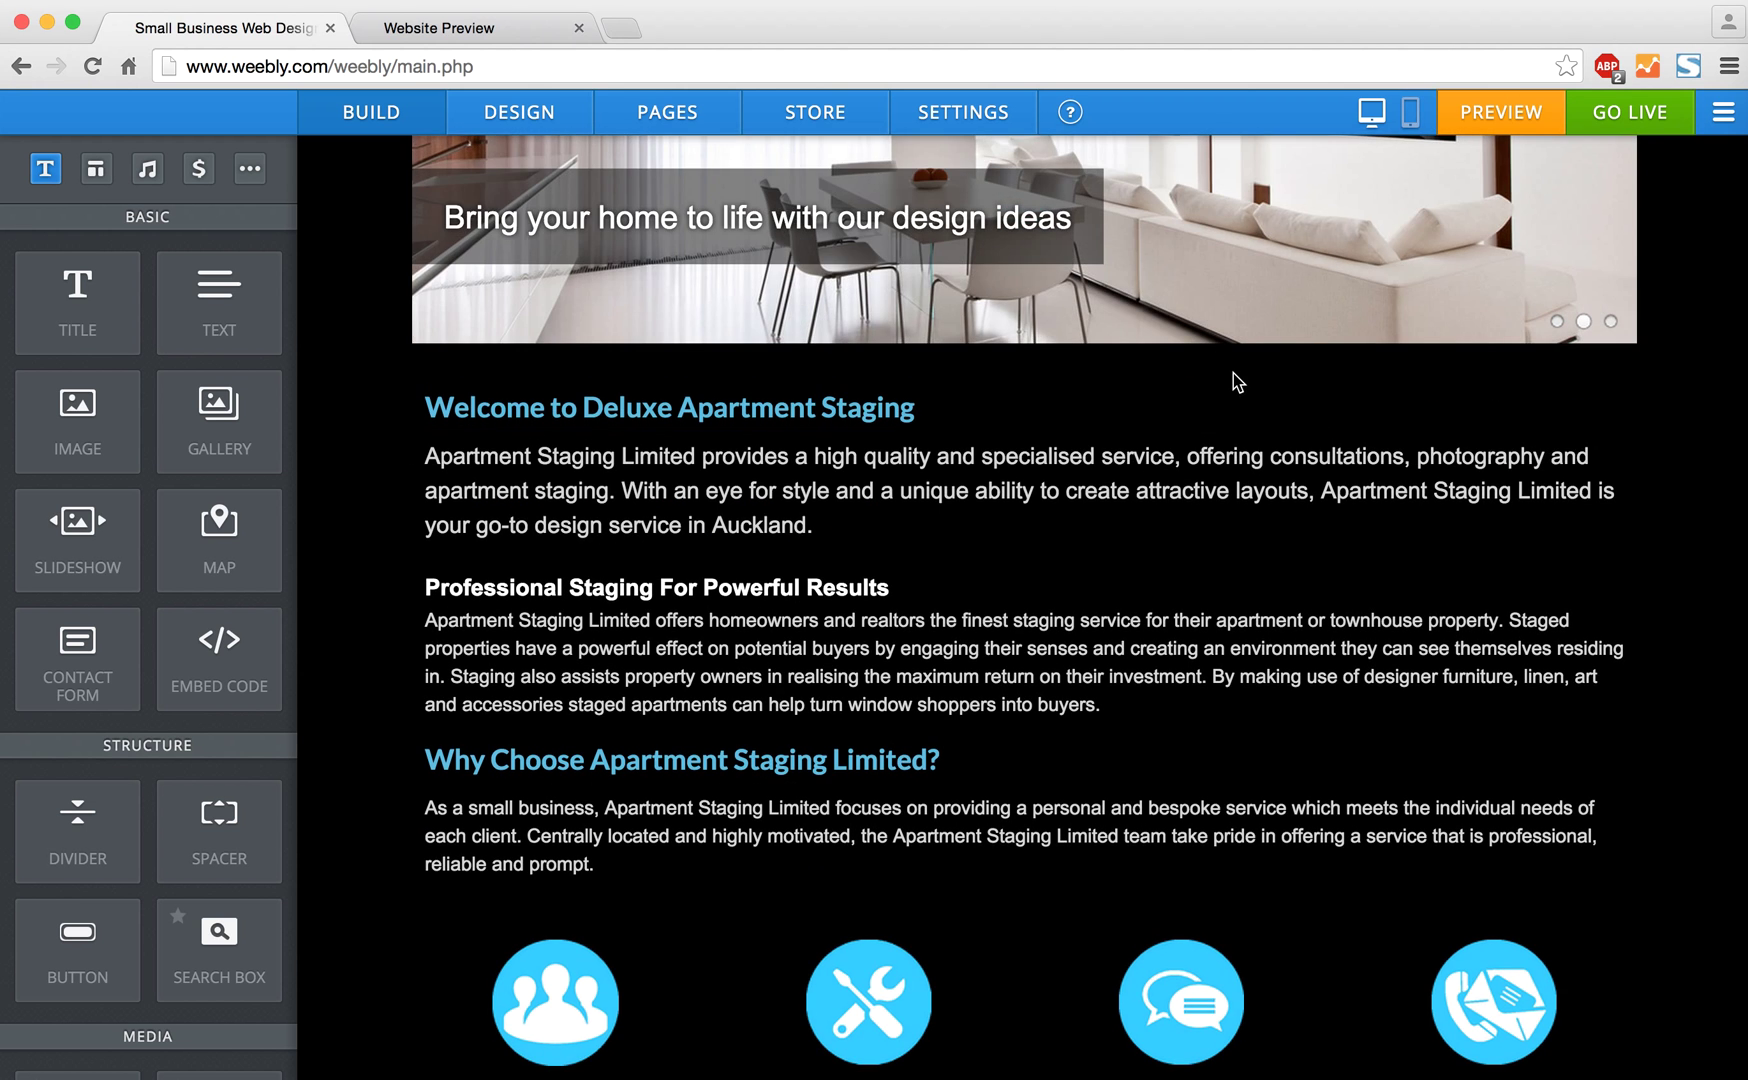
pyautogui.moveTo(146, 168)
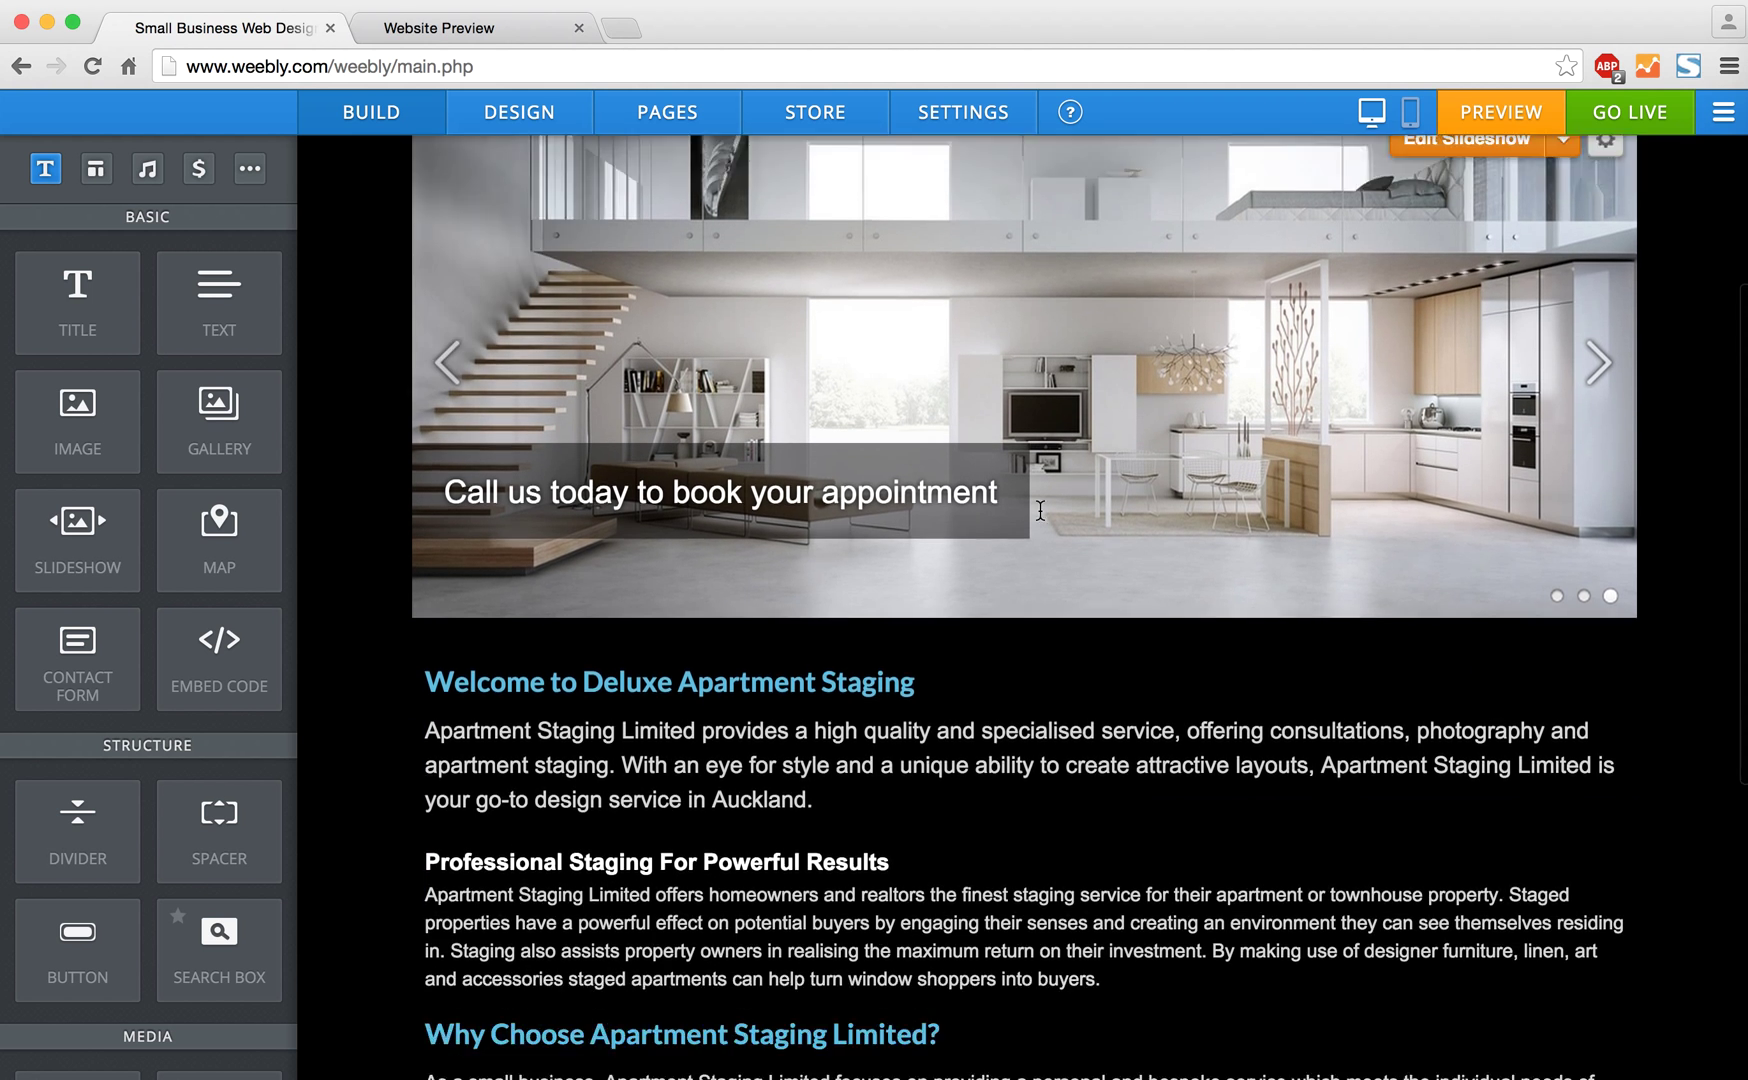
# Place a Contact Form element to the right of the home page welcome text
pyautogui.scroll(-3)
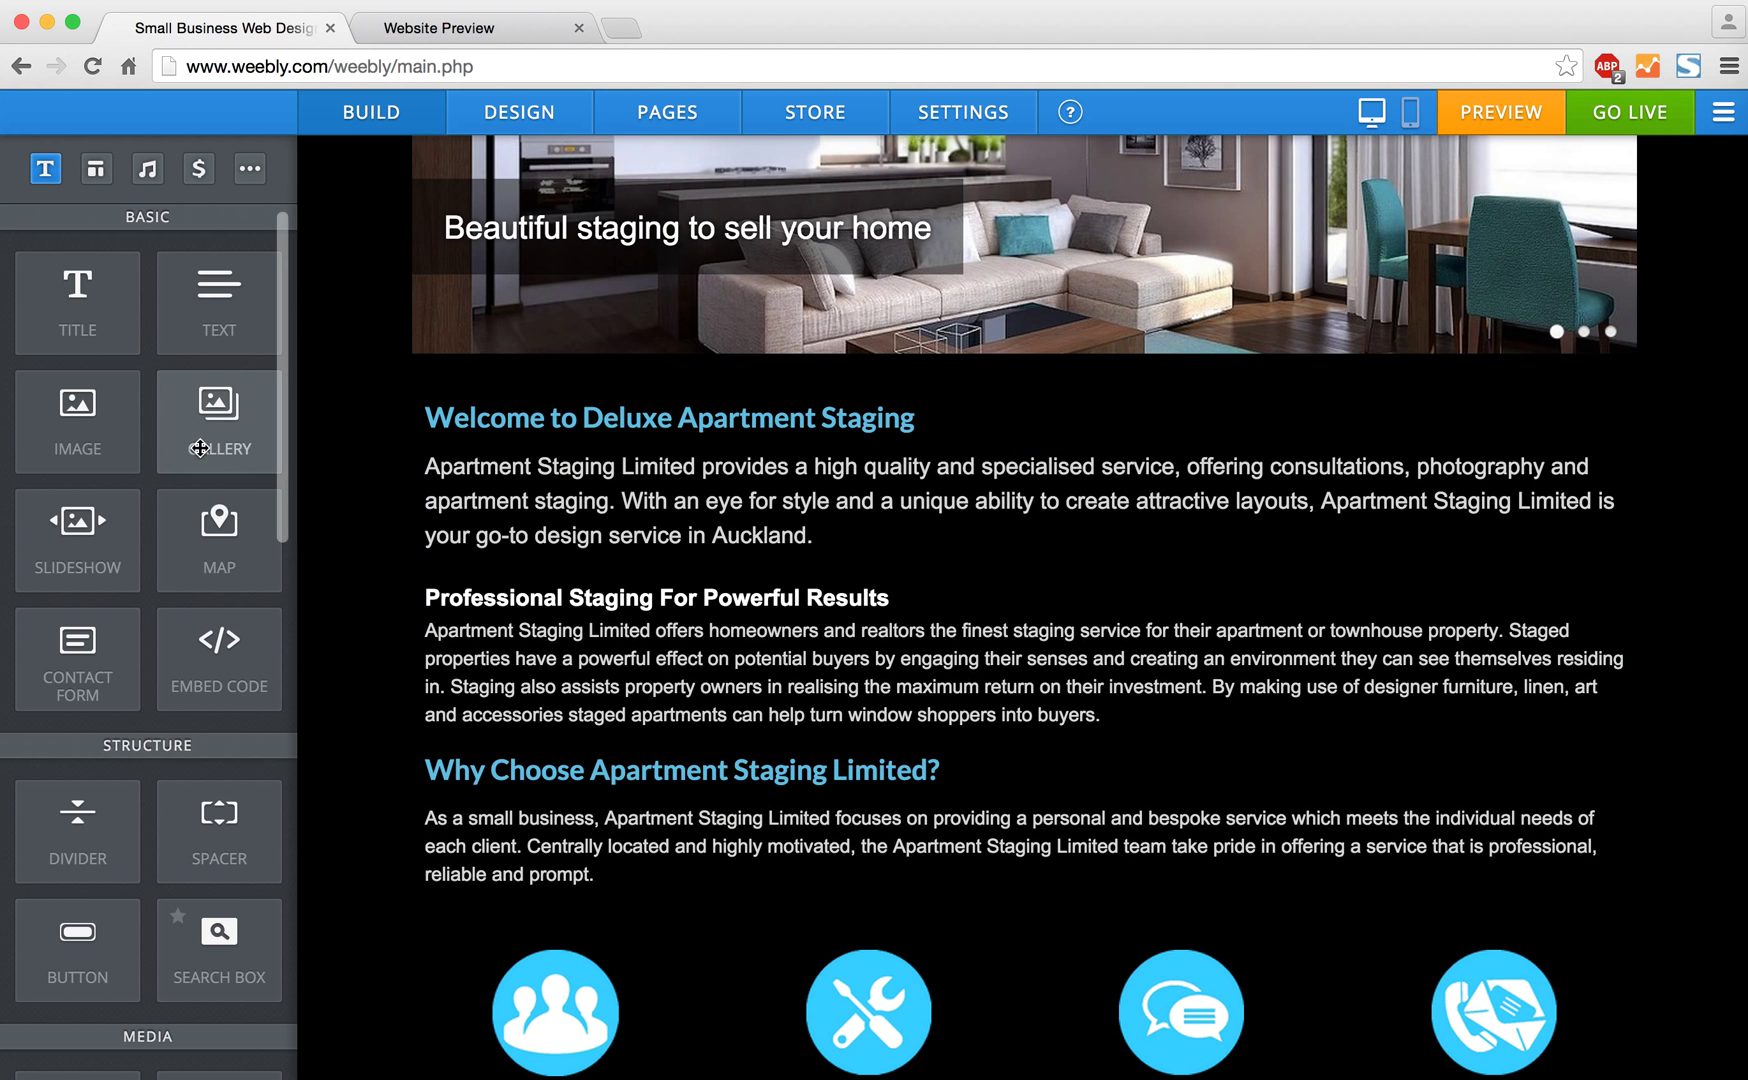
pyautogui.scroll(-3)
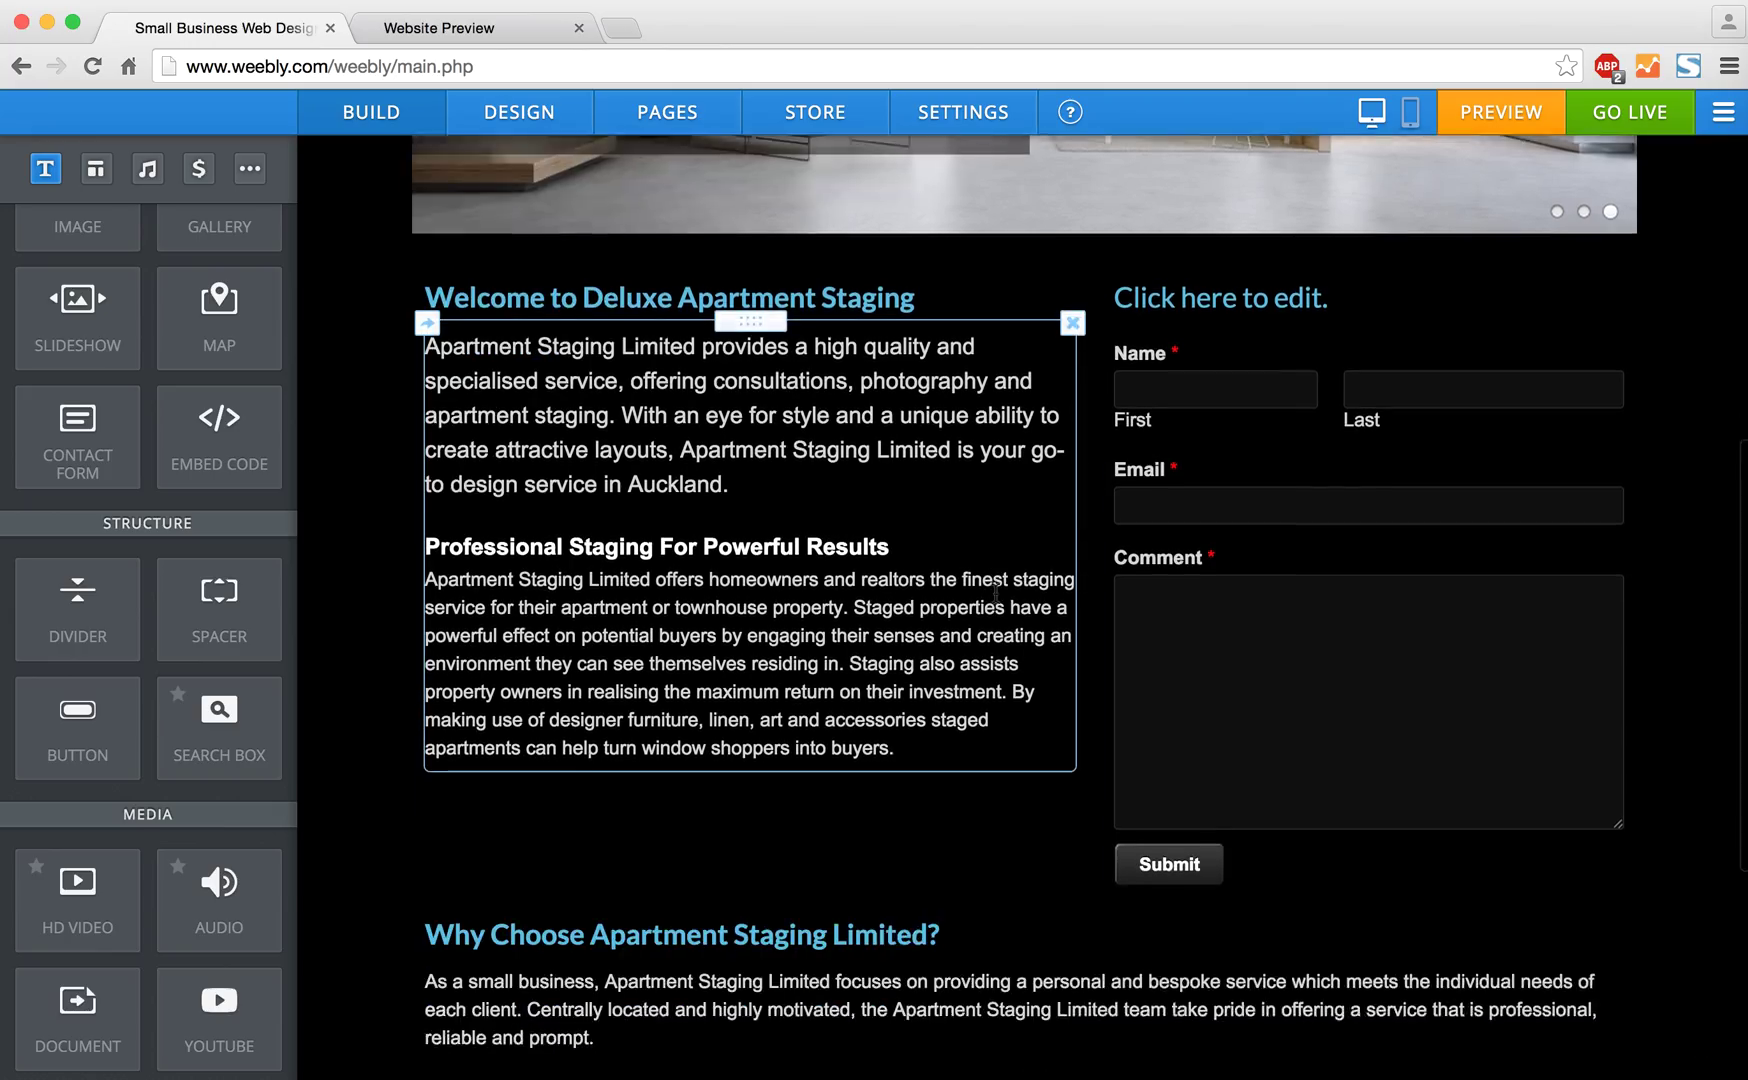
pyautogui.scroll(-3)
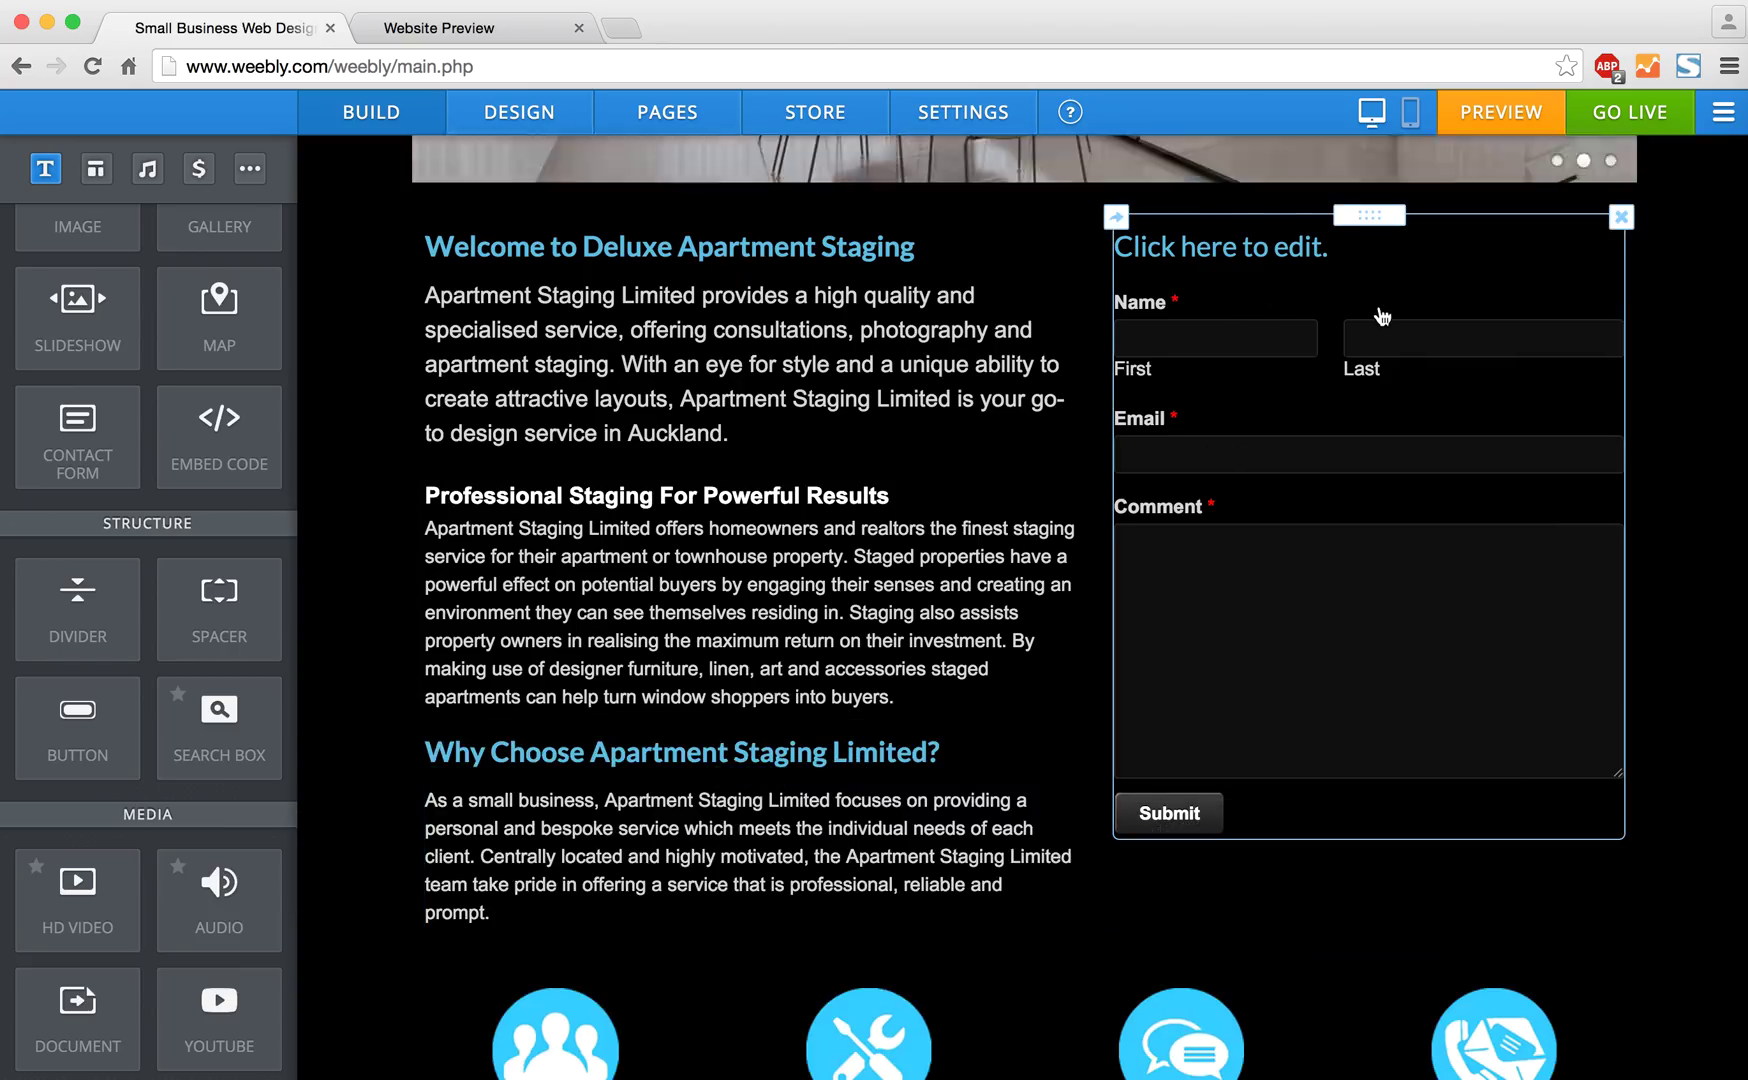
# Change the contact form's heading to read 'Email Your Enquiry'
pyautogui.scroll(-3)
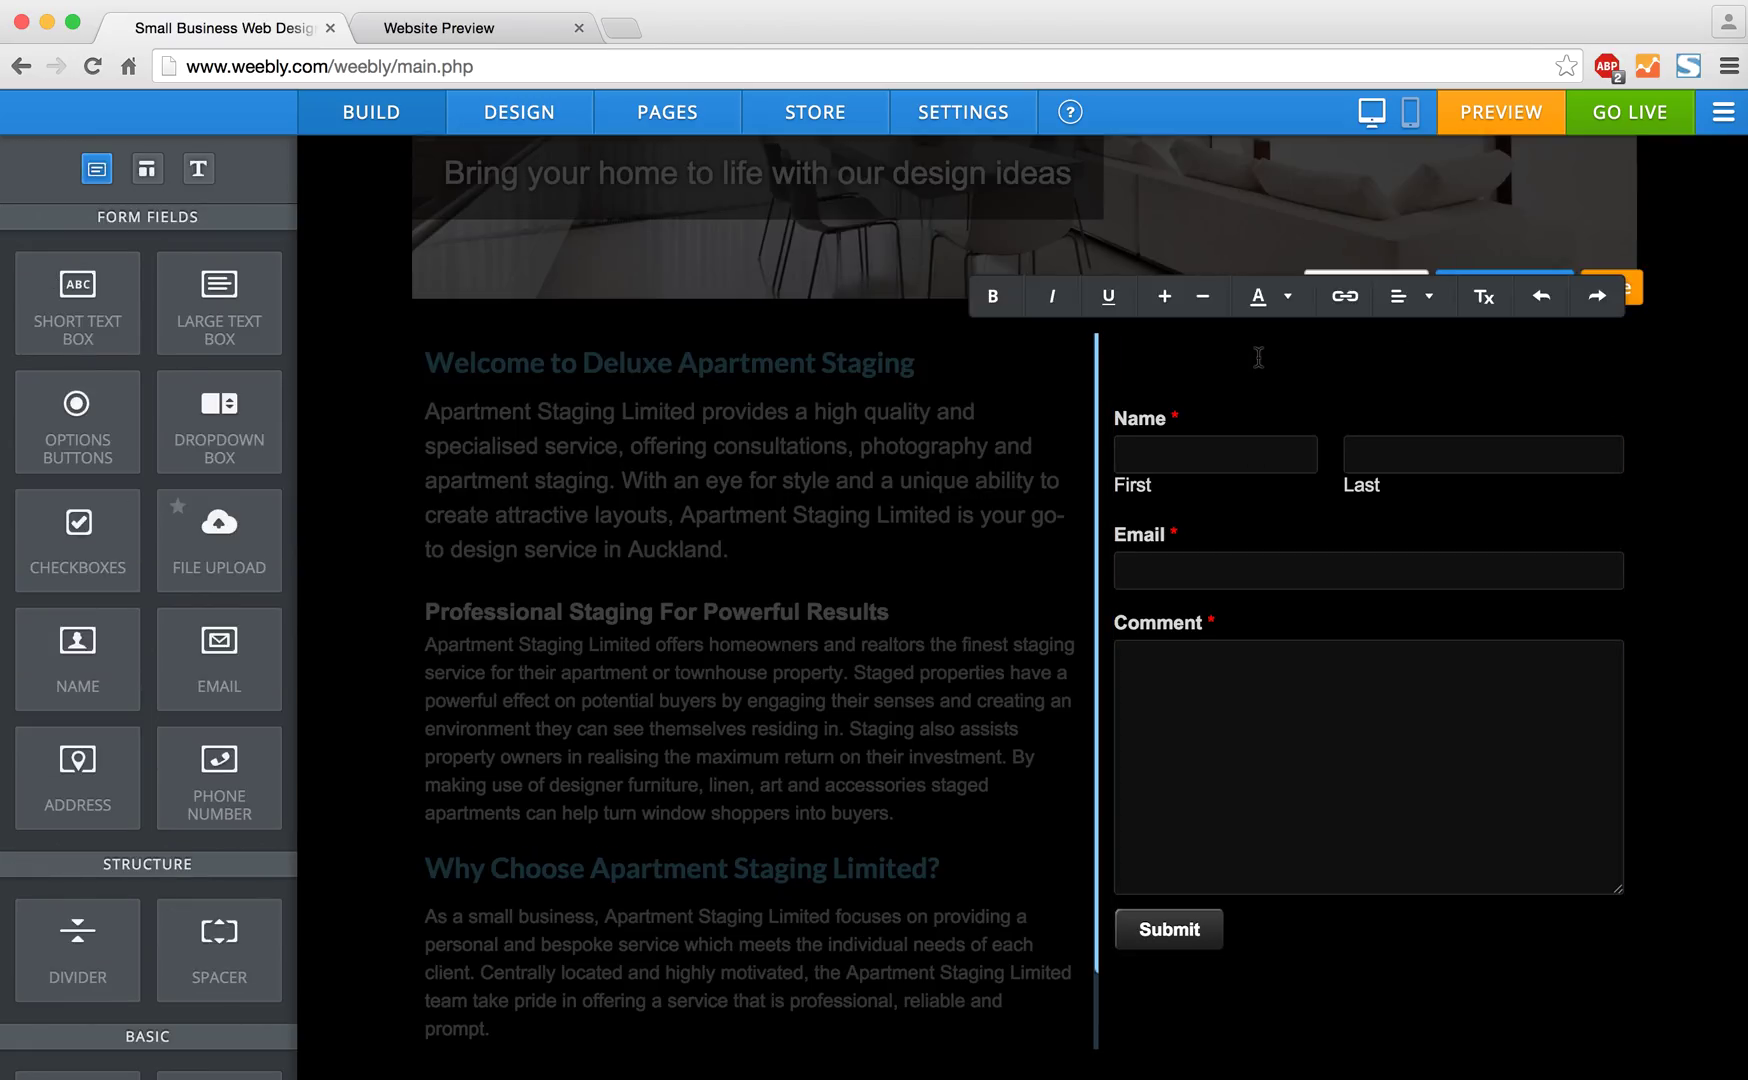
pyautogui.write('Email Your')
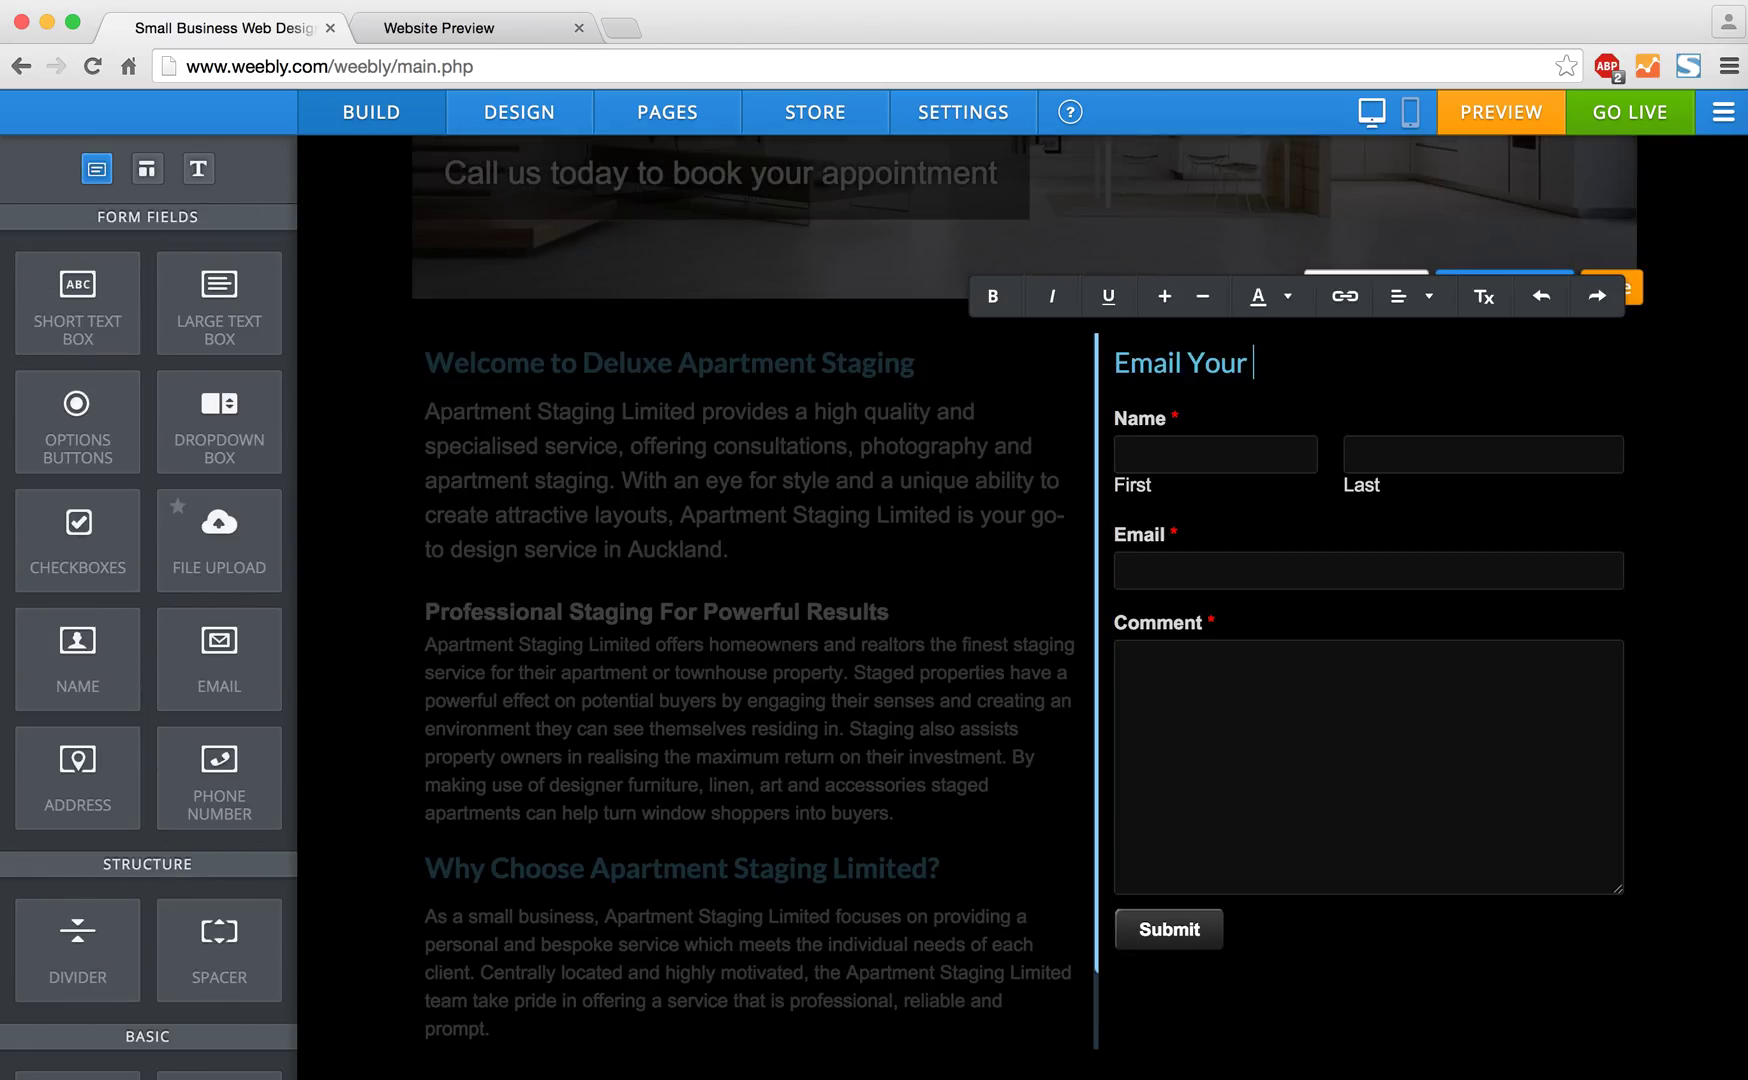
pyautogui.write('Enquiry')
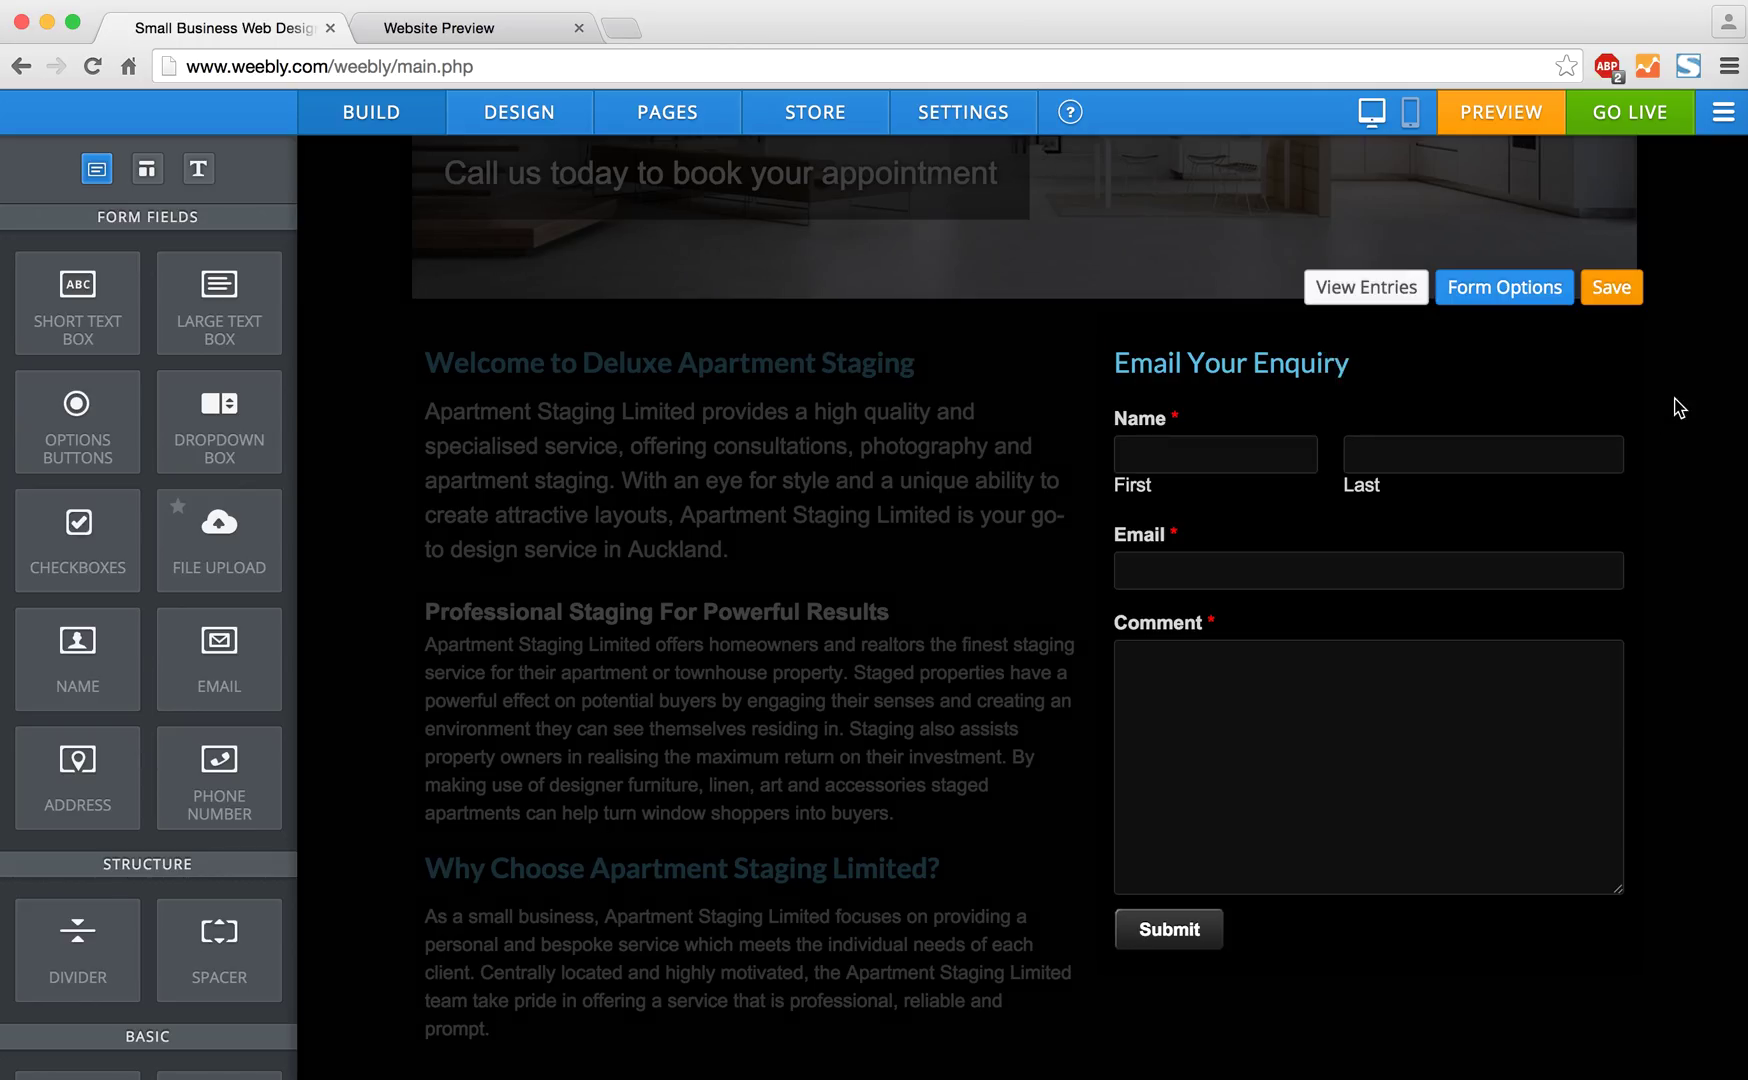
pyautogui.click(1214, 454)
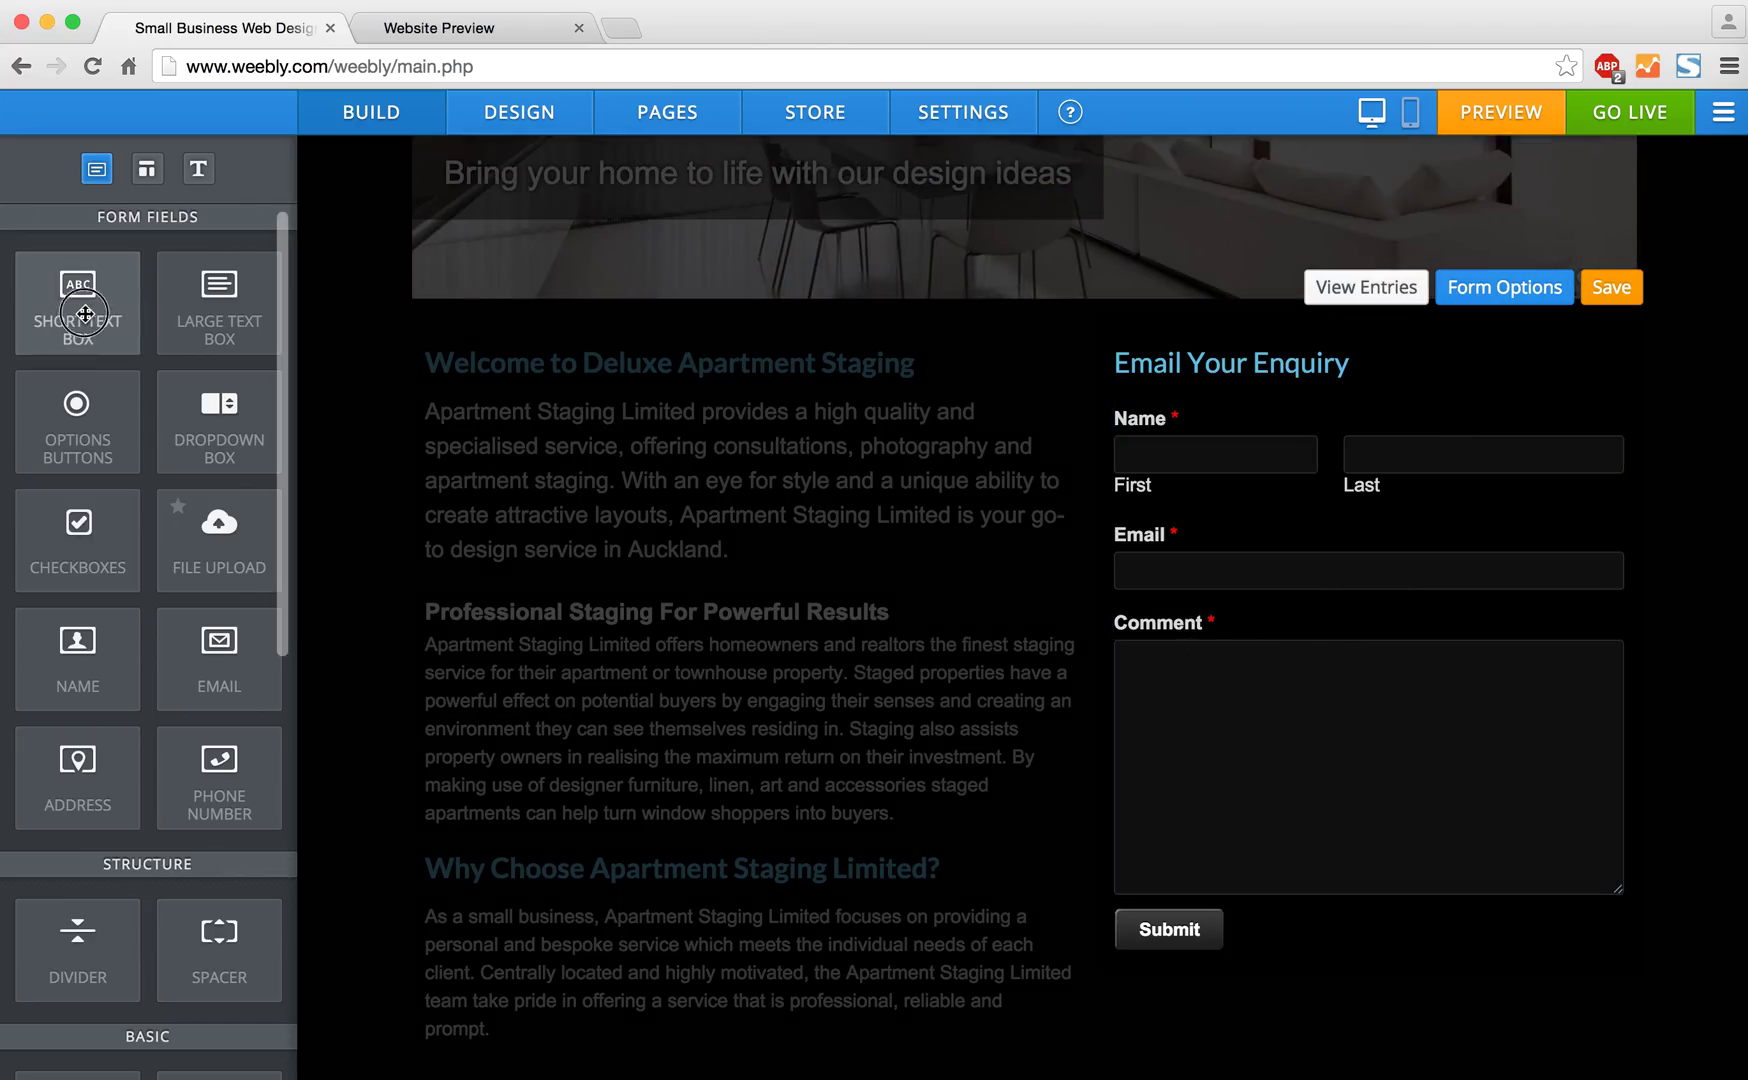
# Add a non-required 'Phone (Optional)' short text field between Email and Comment
pyautogui.moveTo(76, 304); pyautogui.dragTo(1332, 602)
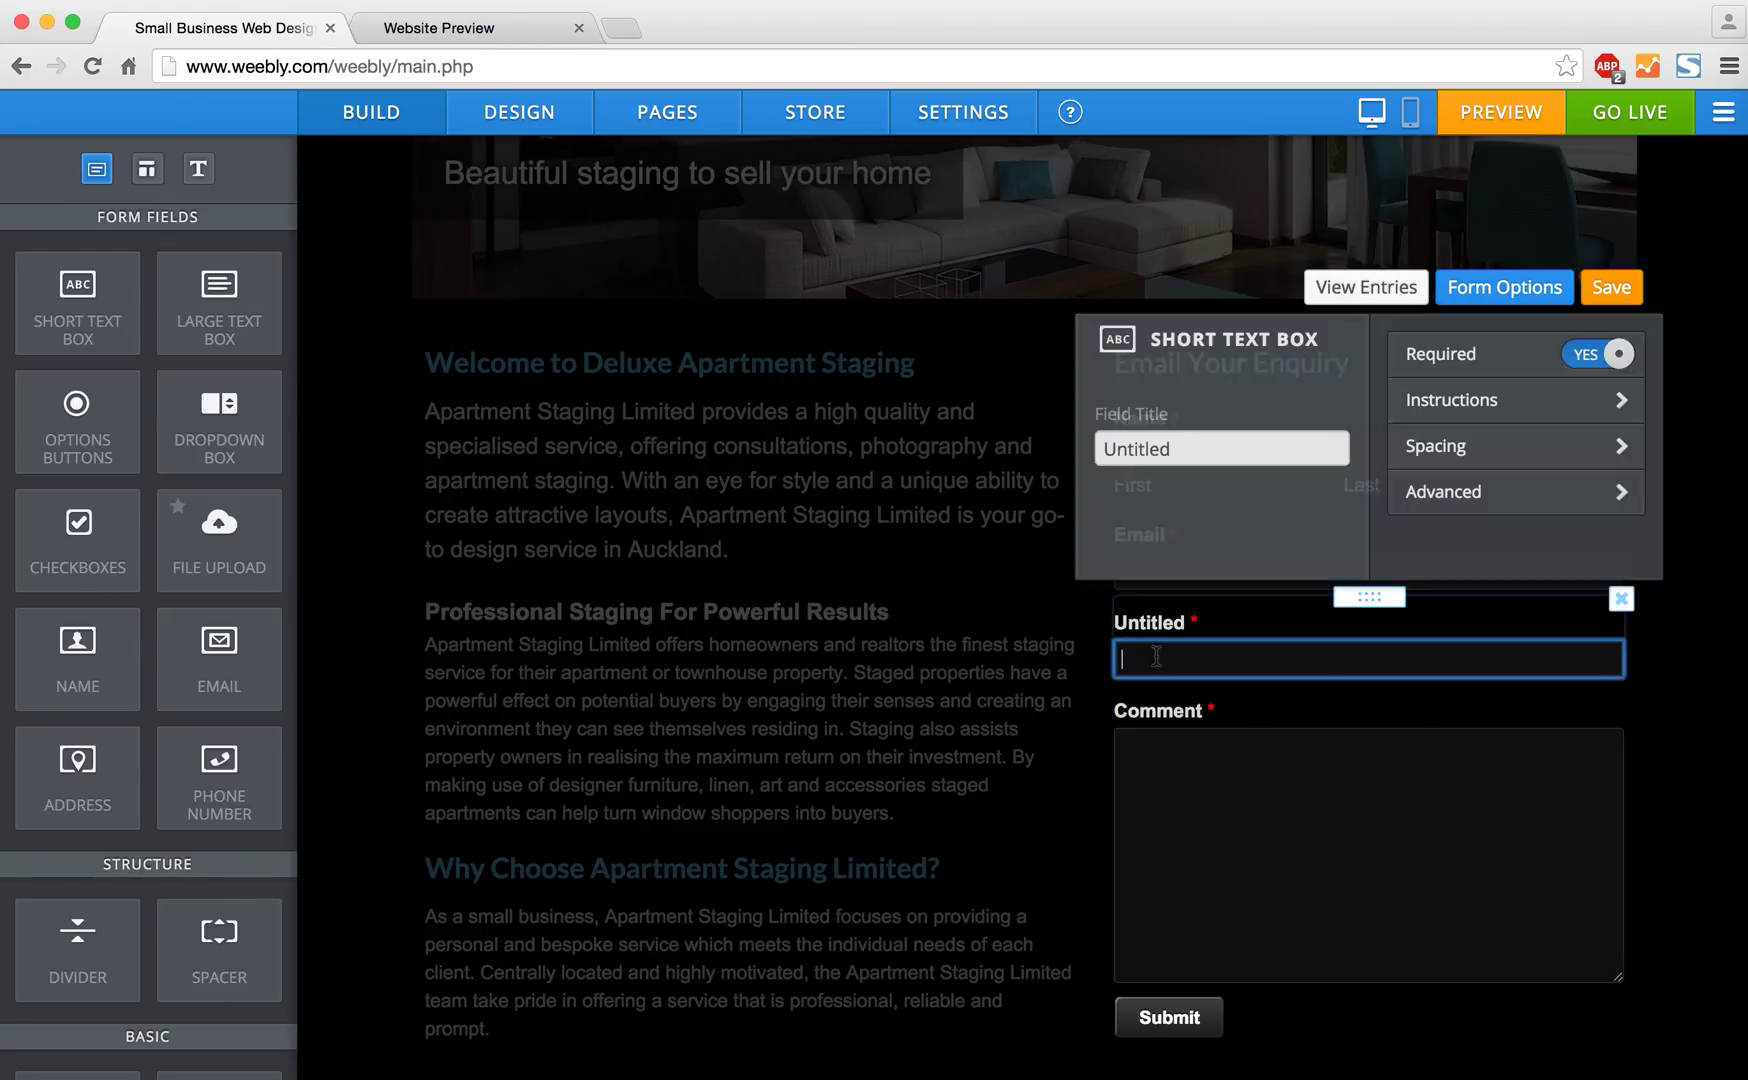
pyautogui.write('P')
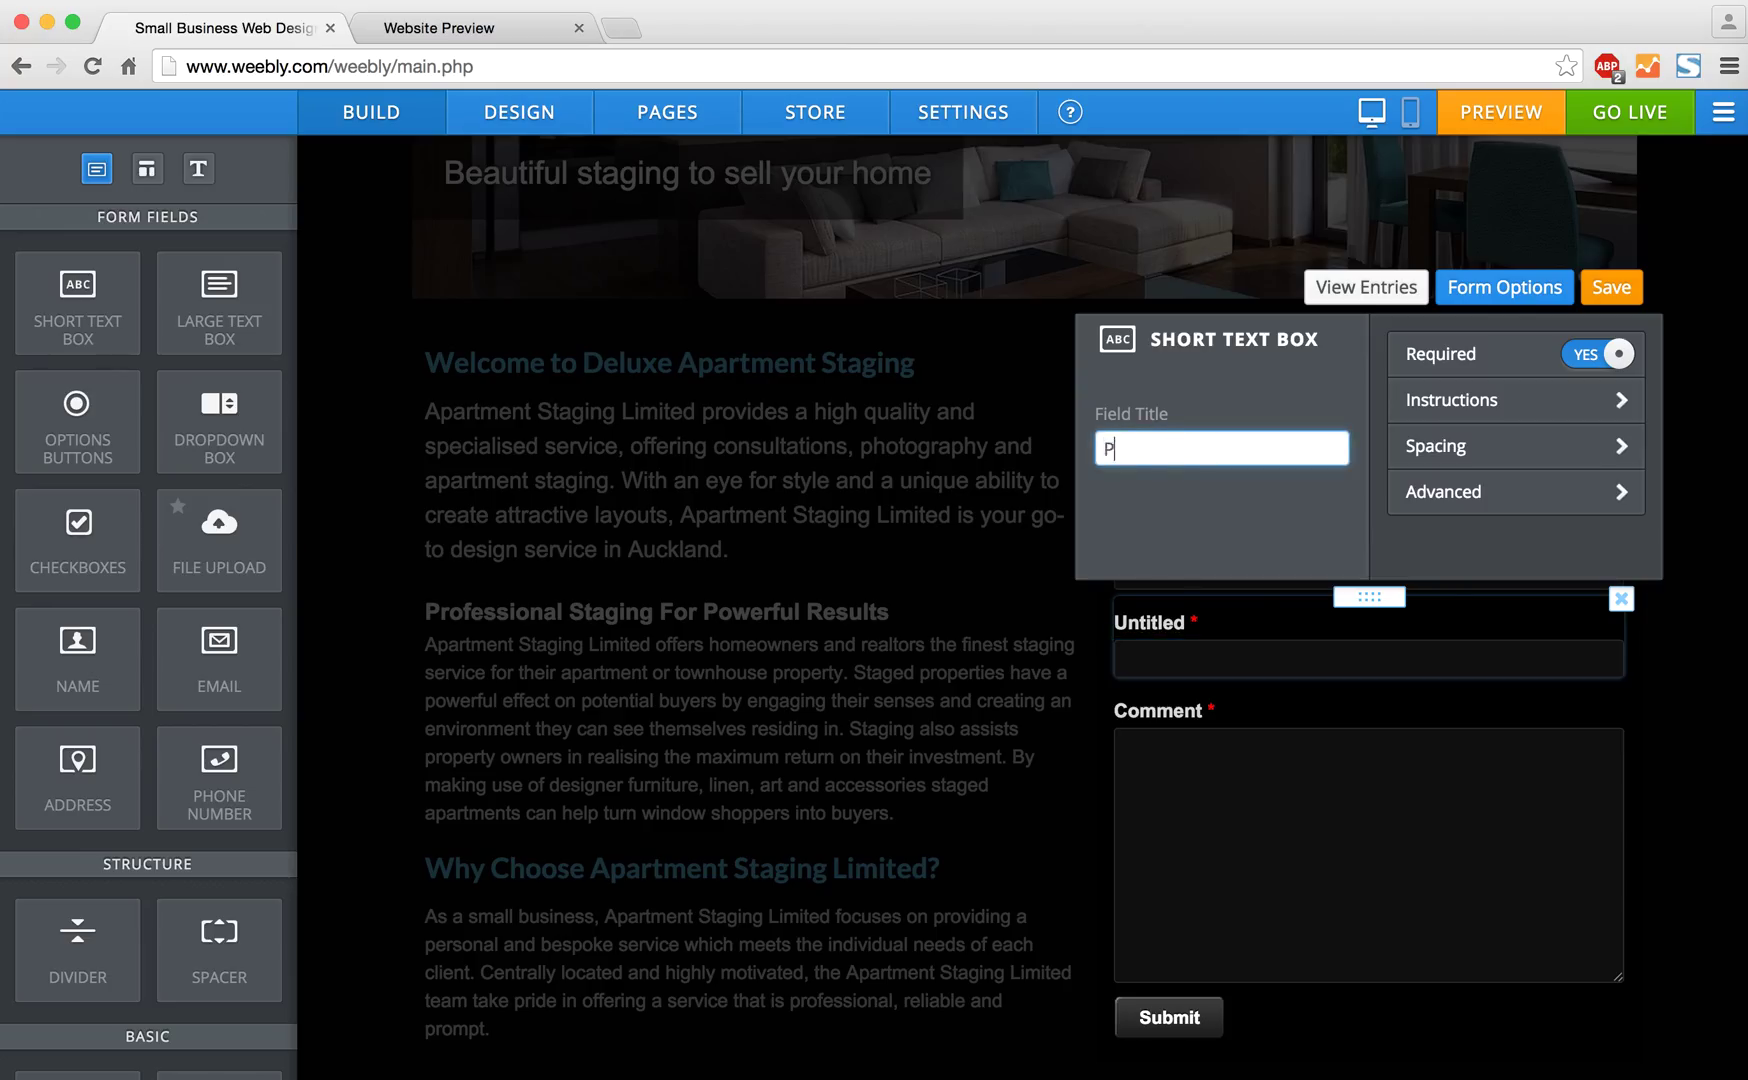
pyautogui.write('hone (Optional')
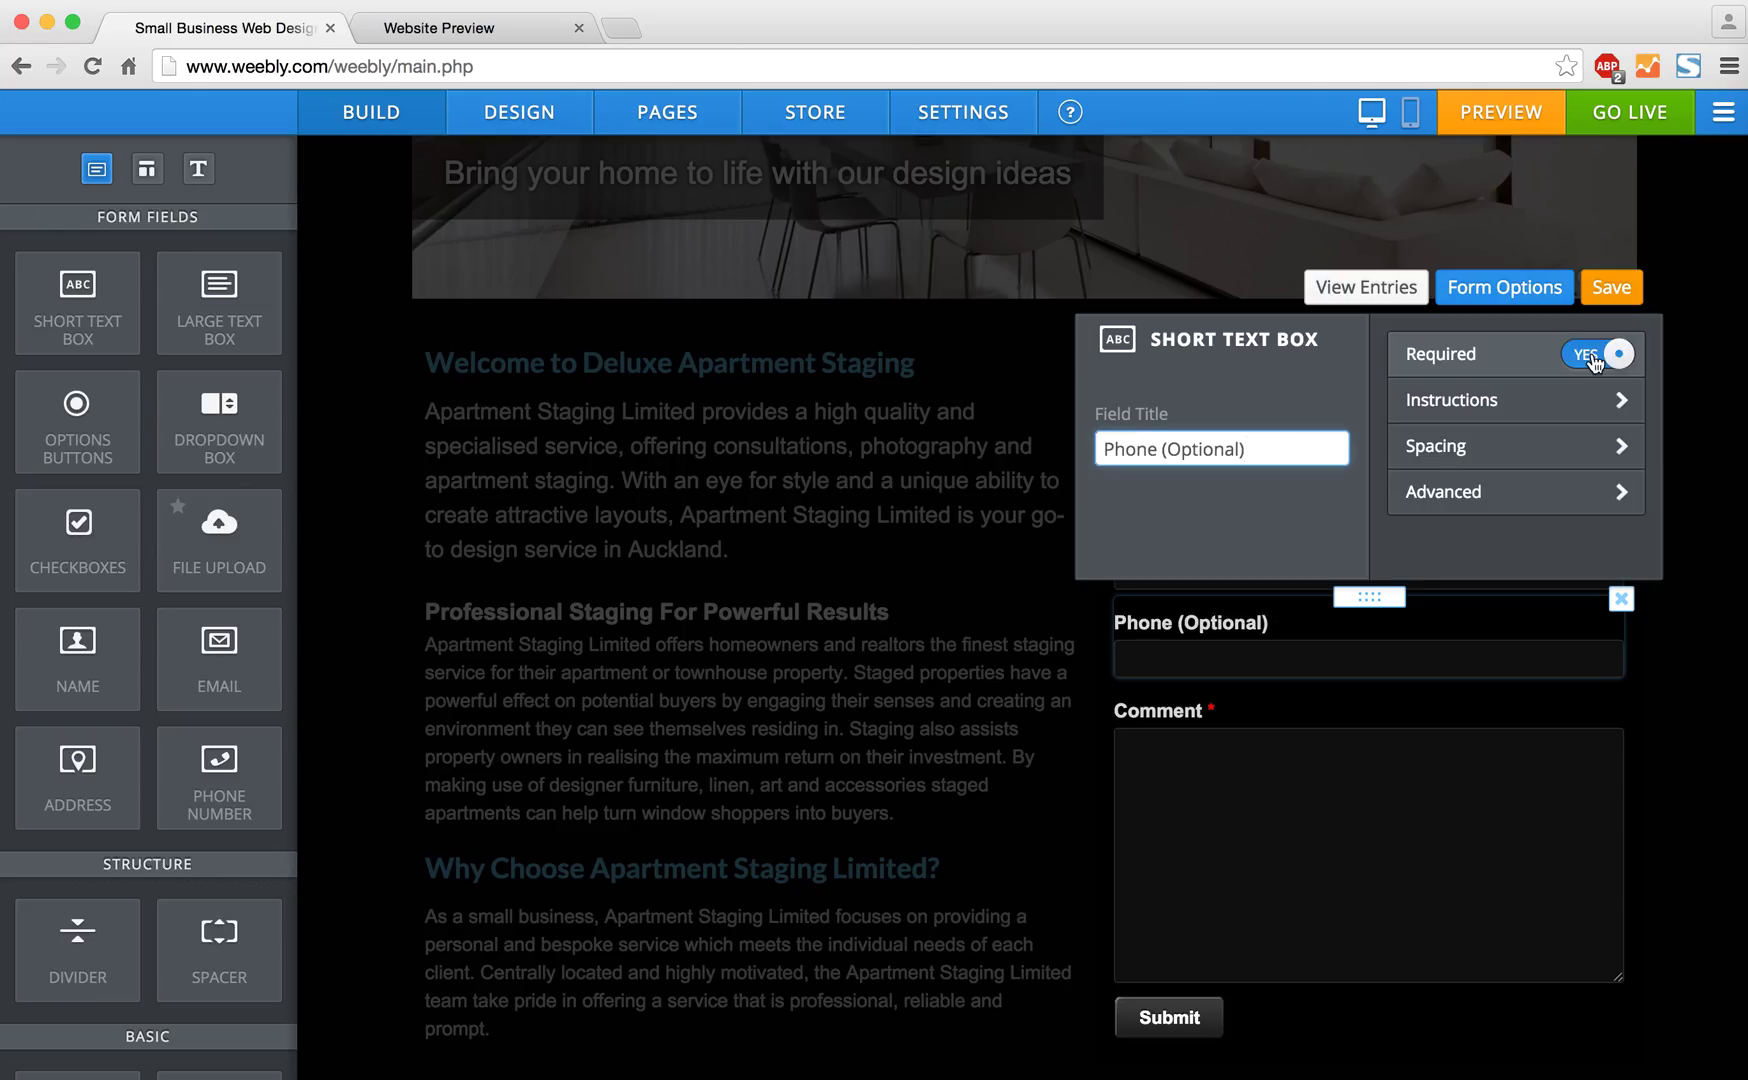
pyautogui.click(1596, 354)
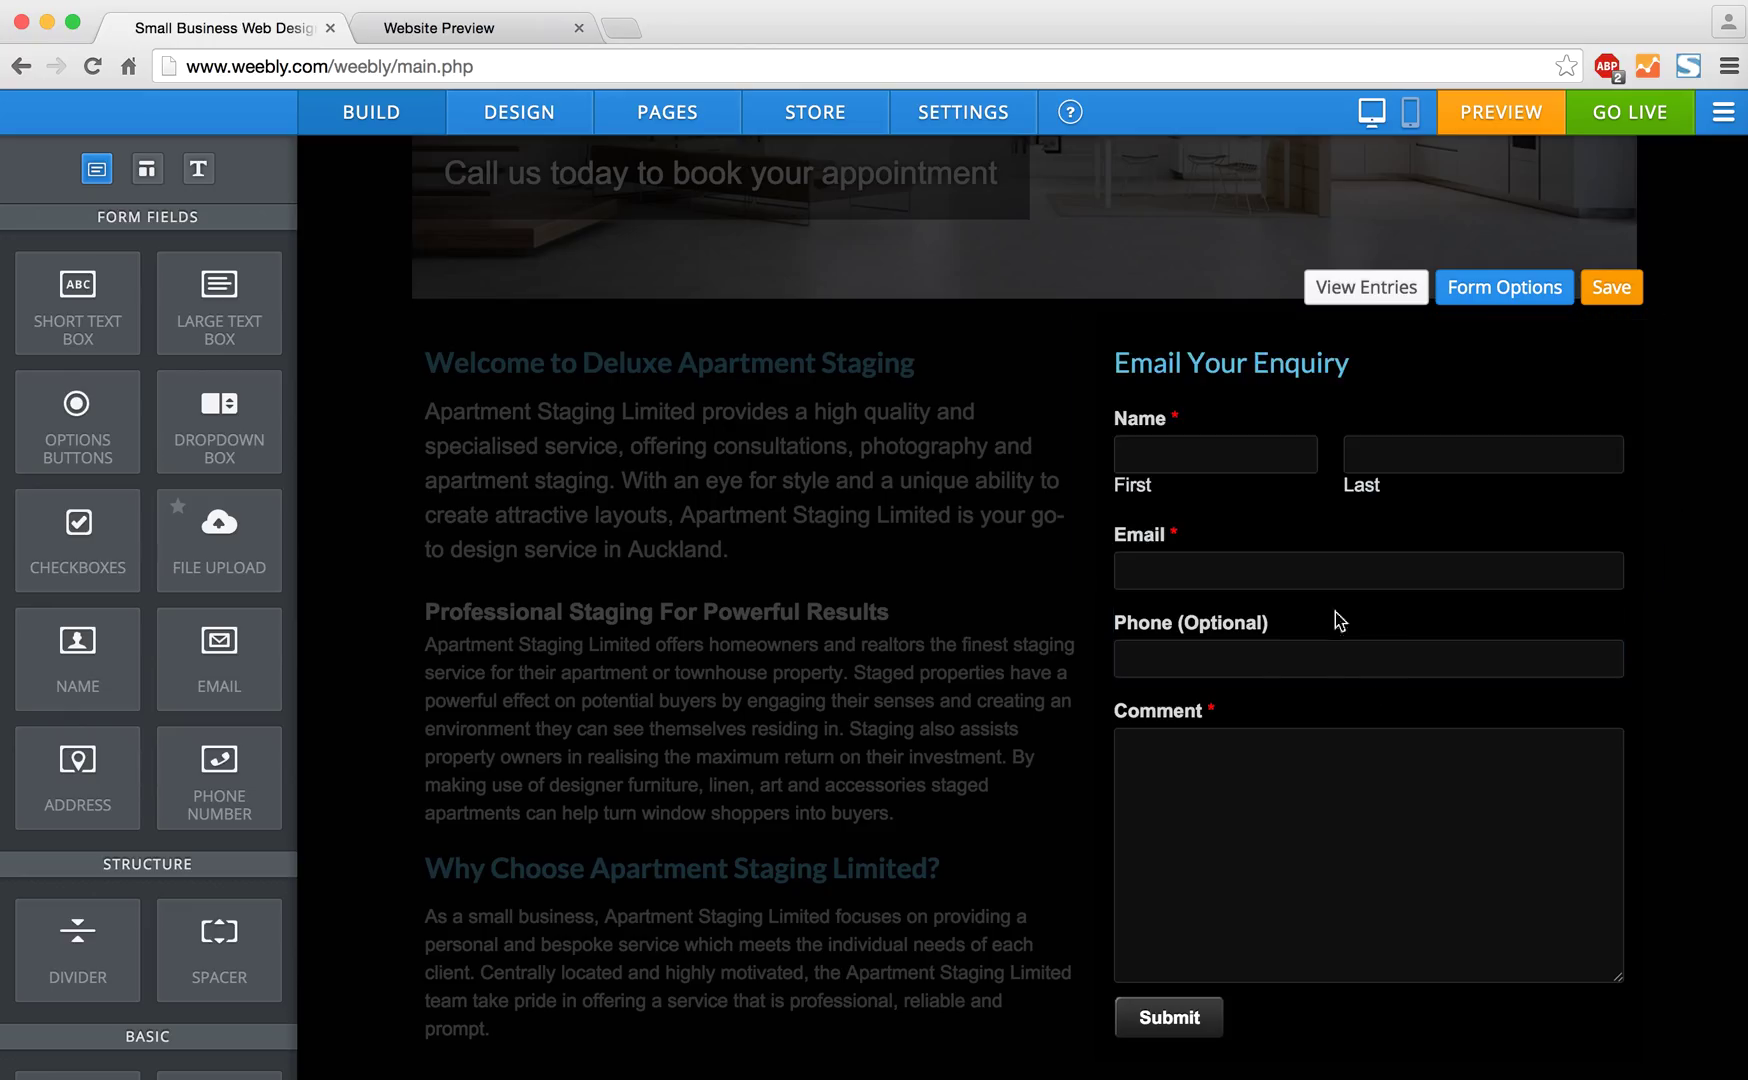
# Retitle the form's Comment field to 'Enquiry', keeping it required
pyautogui.click(1366, 856)
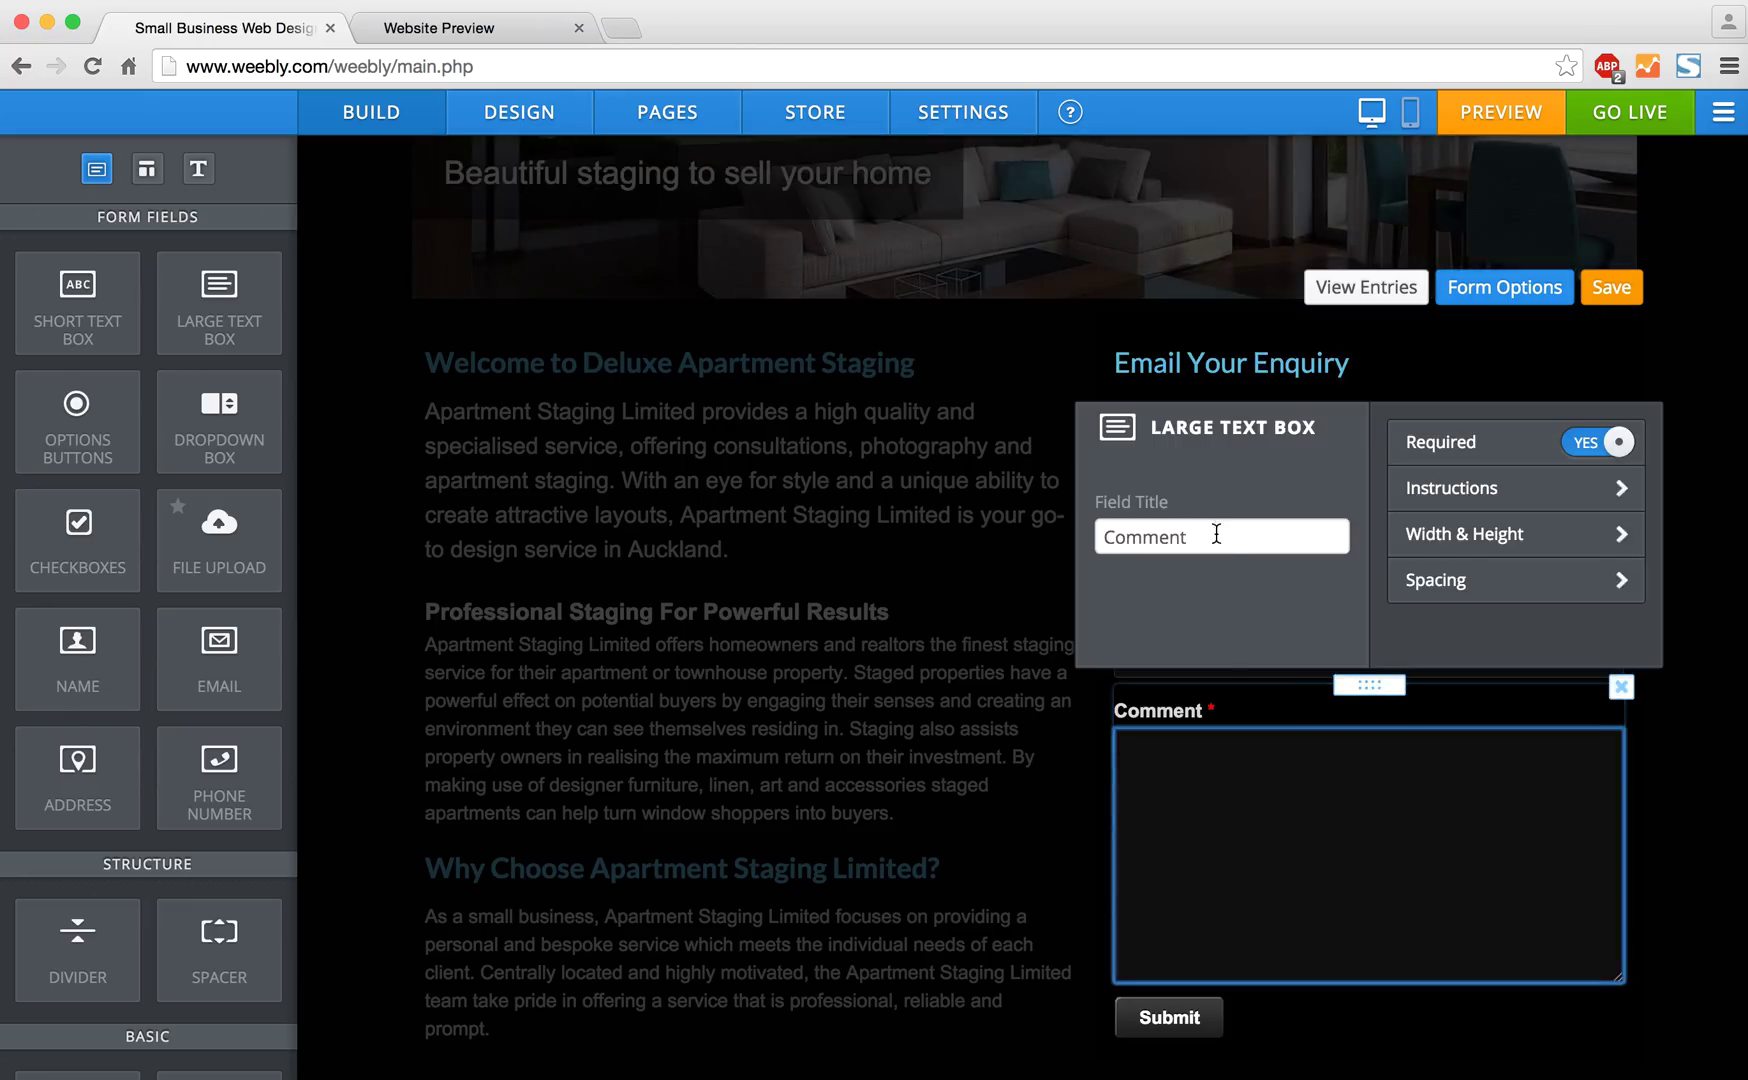
pyautogui.write('Enquiry')
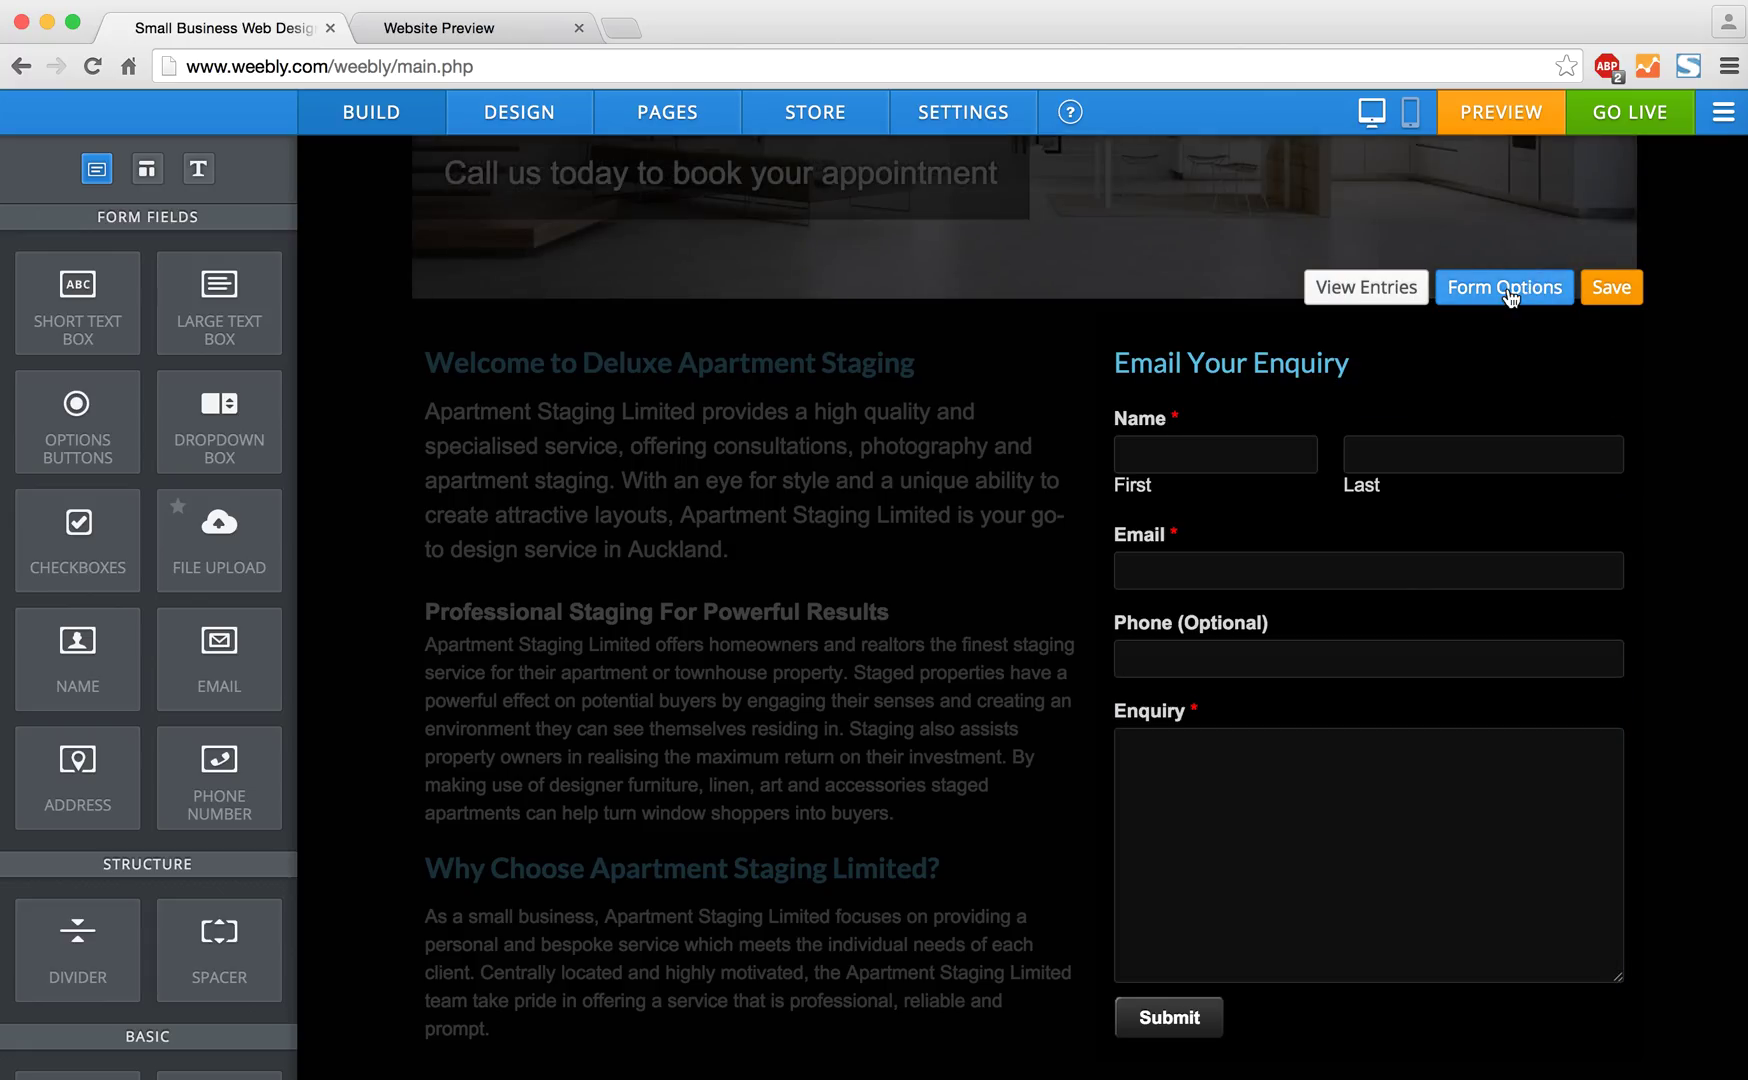
# Rename the form to a website enquiry title and review its confirmation message
pyautogui.click(1504, 288)
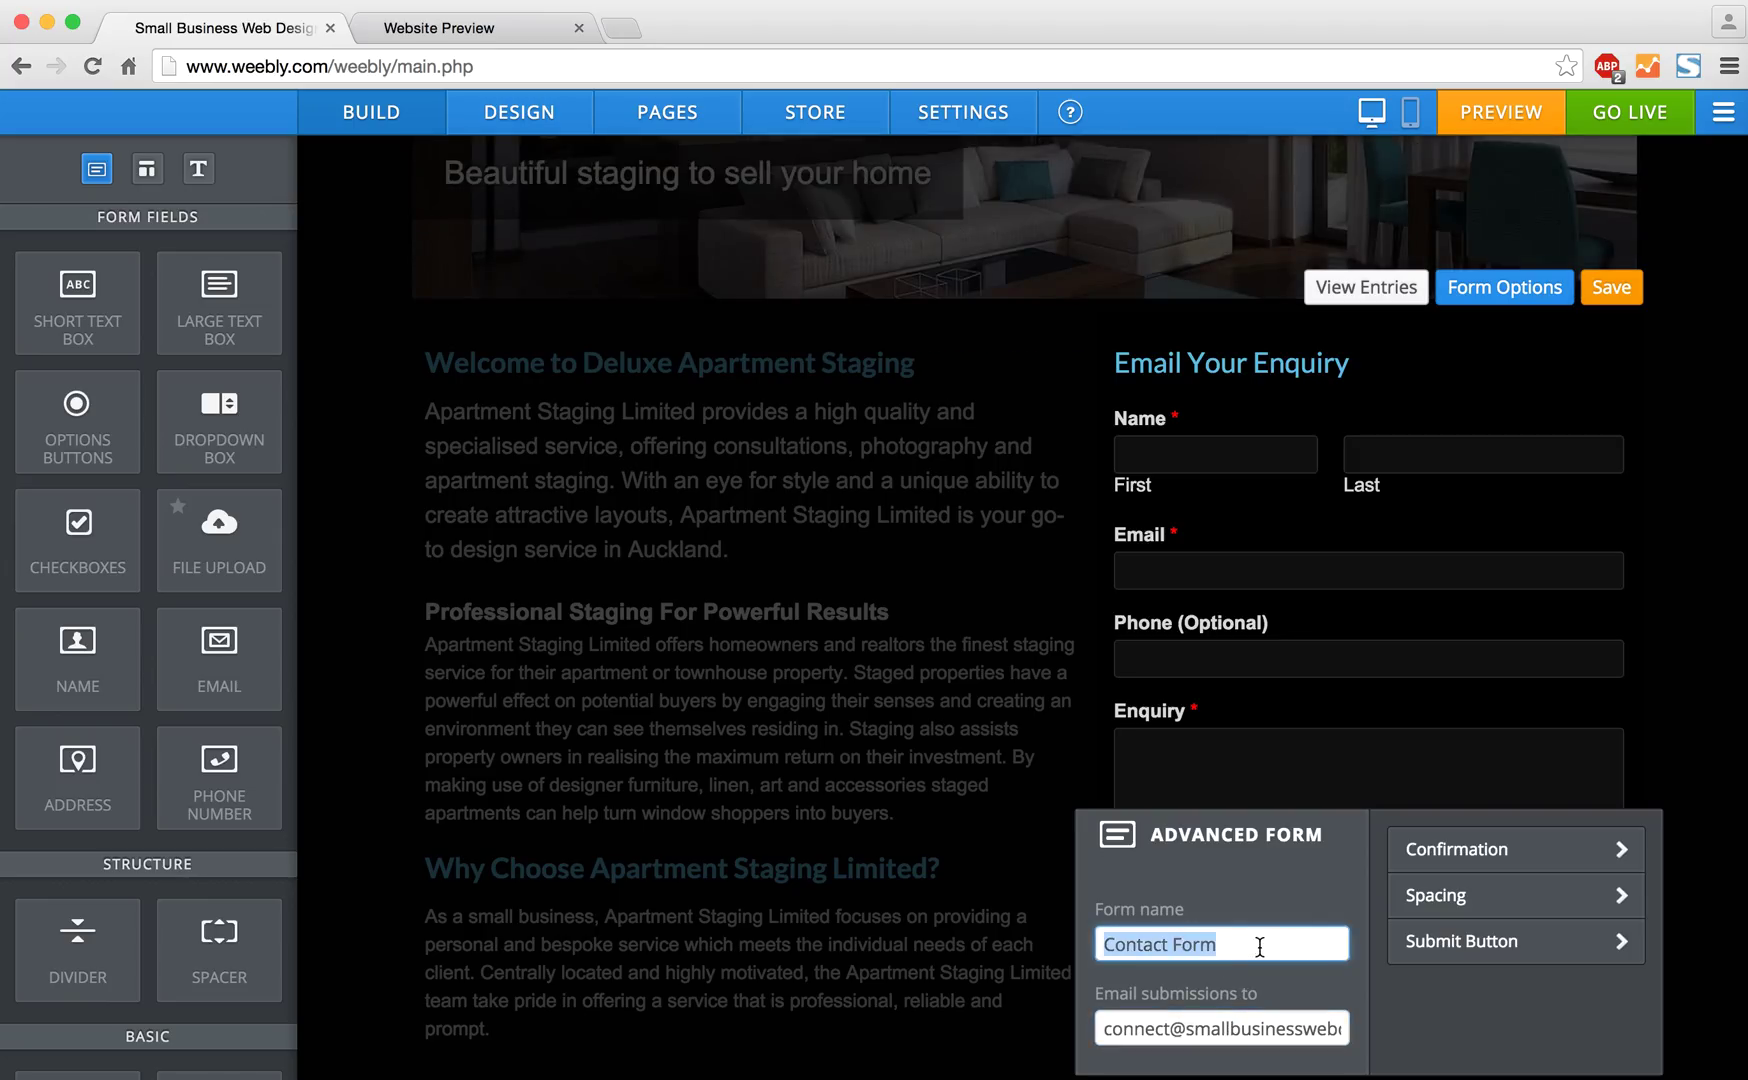
pyautogui.write('Websi')
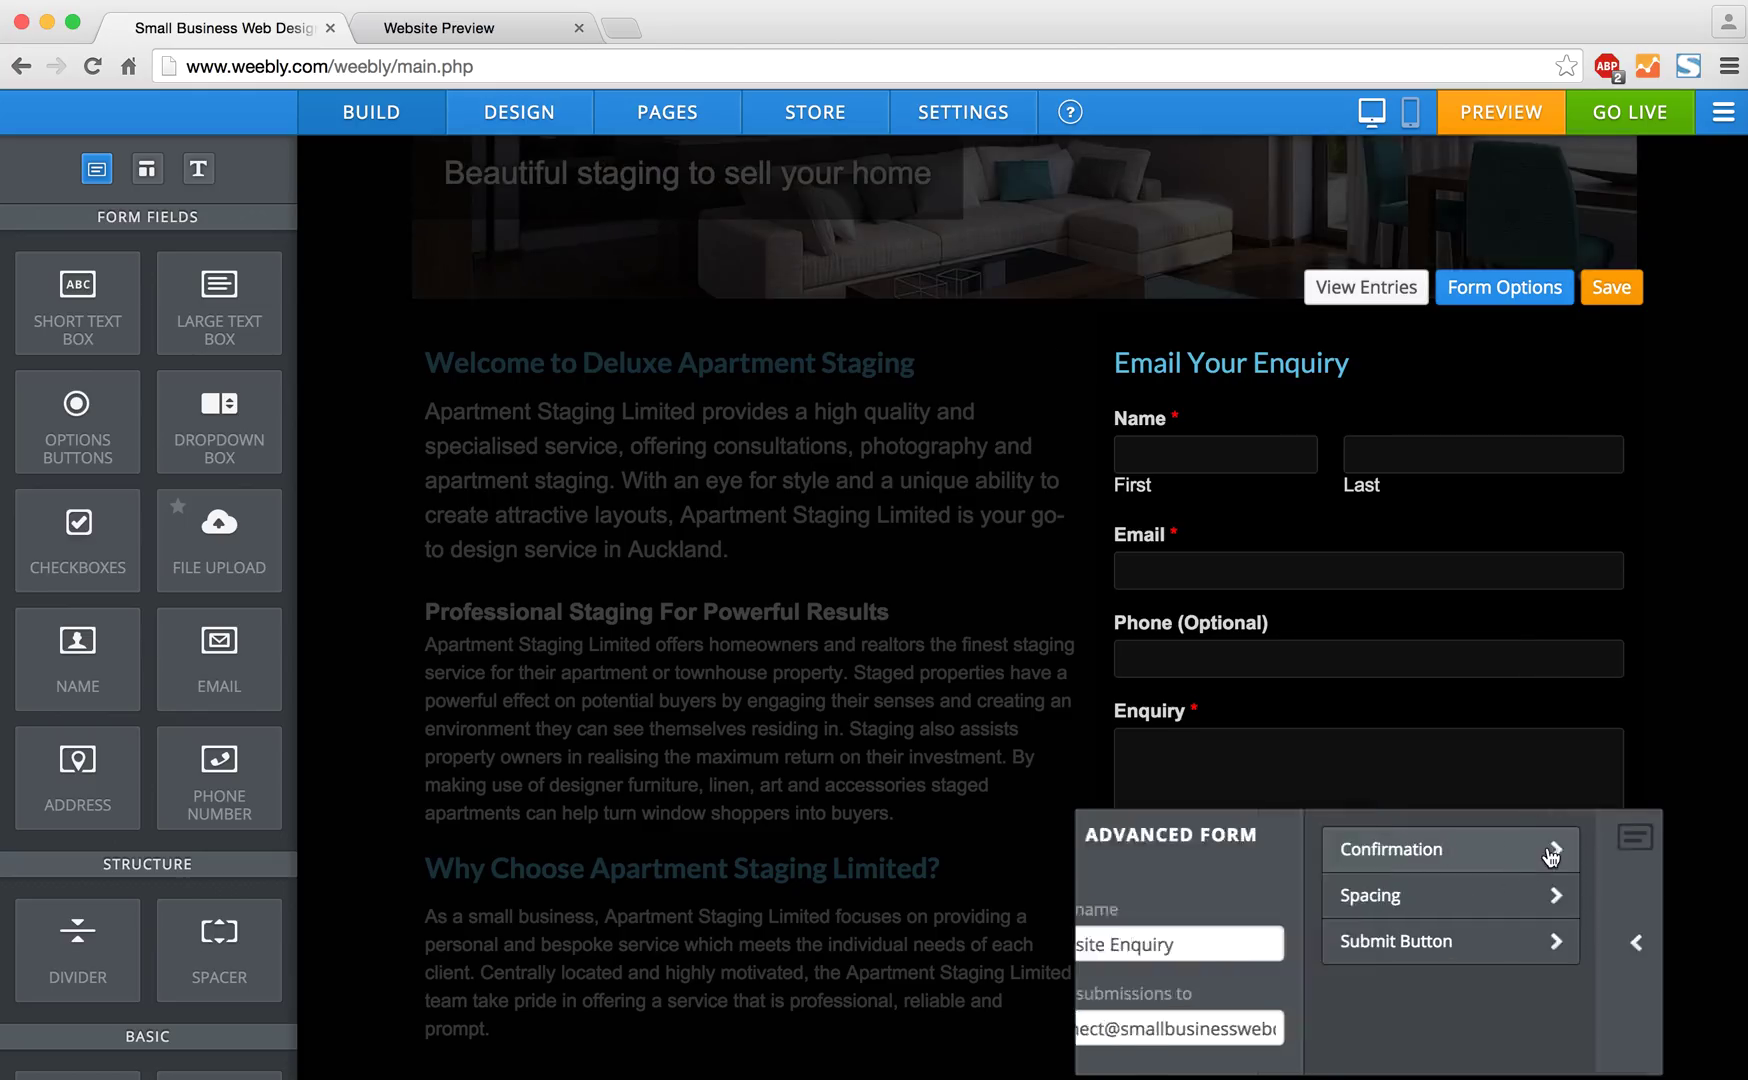
pyautogui.click(1392, 850)
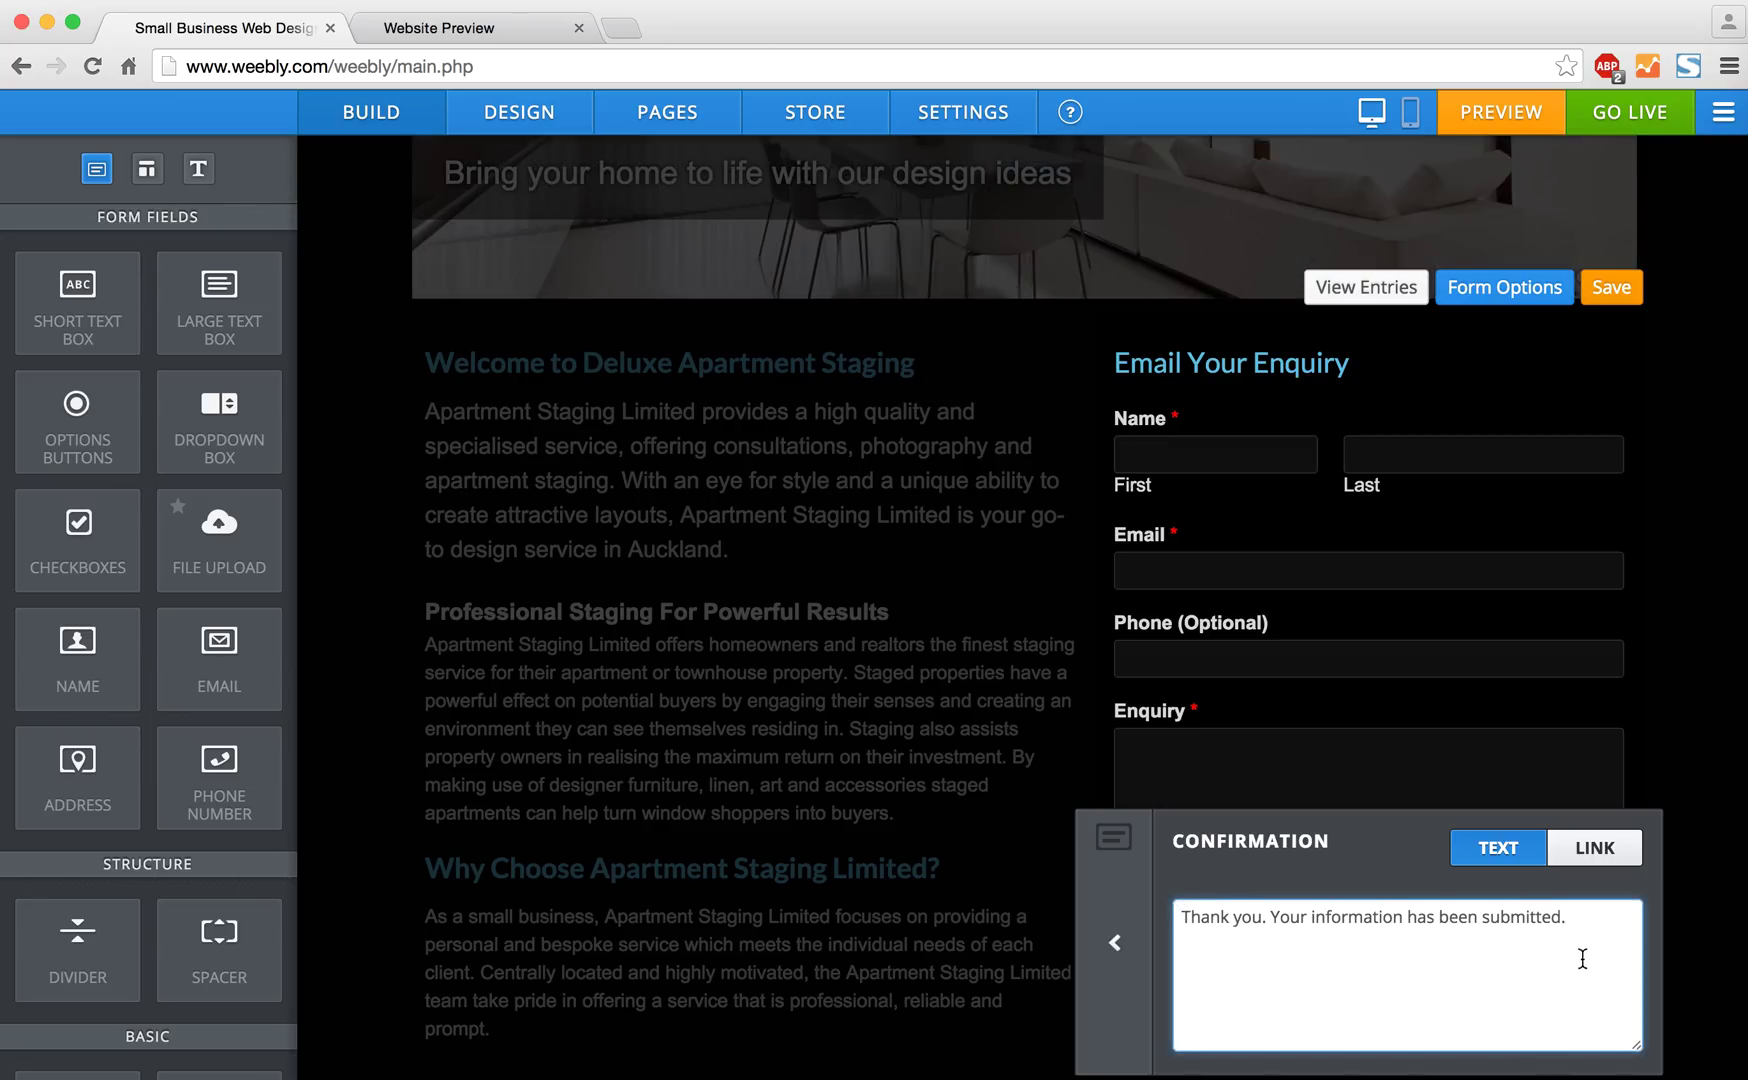
pyautogui.moveTo(1120, 940)
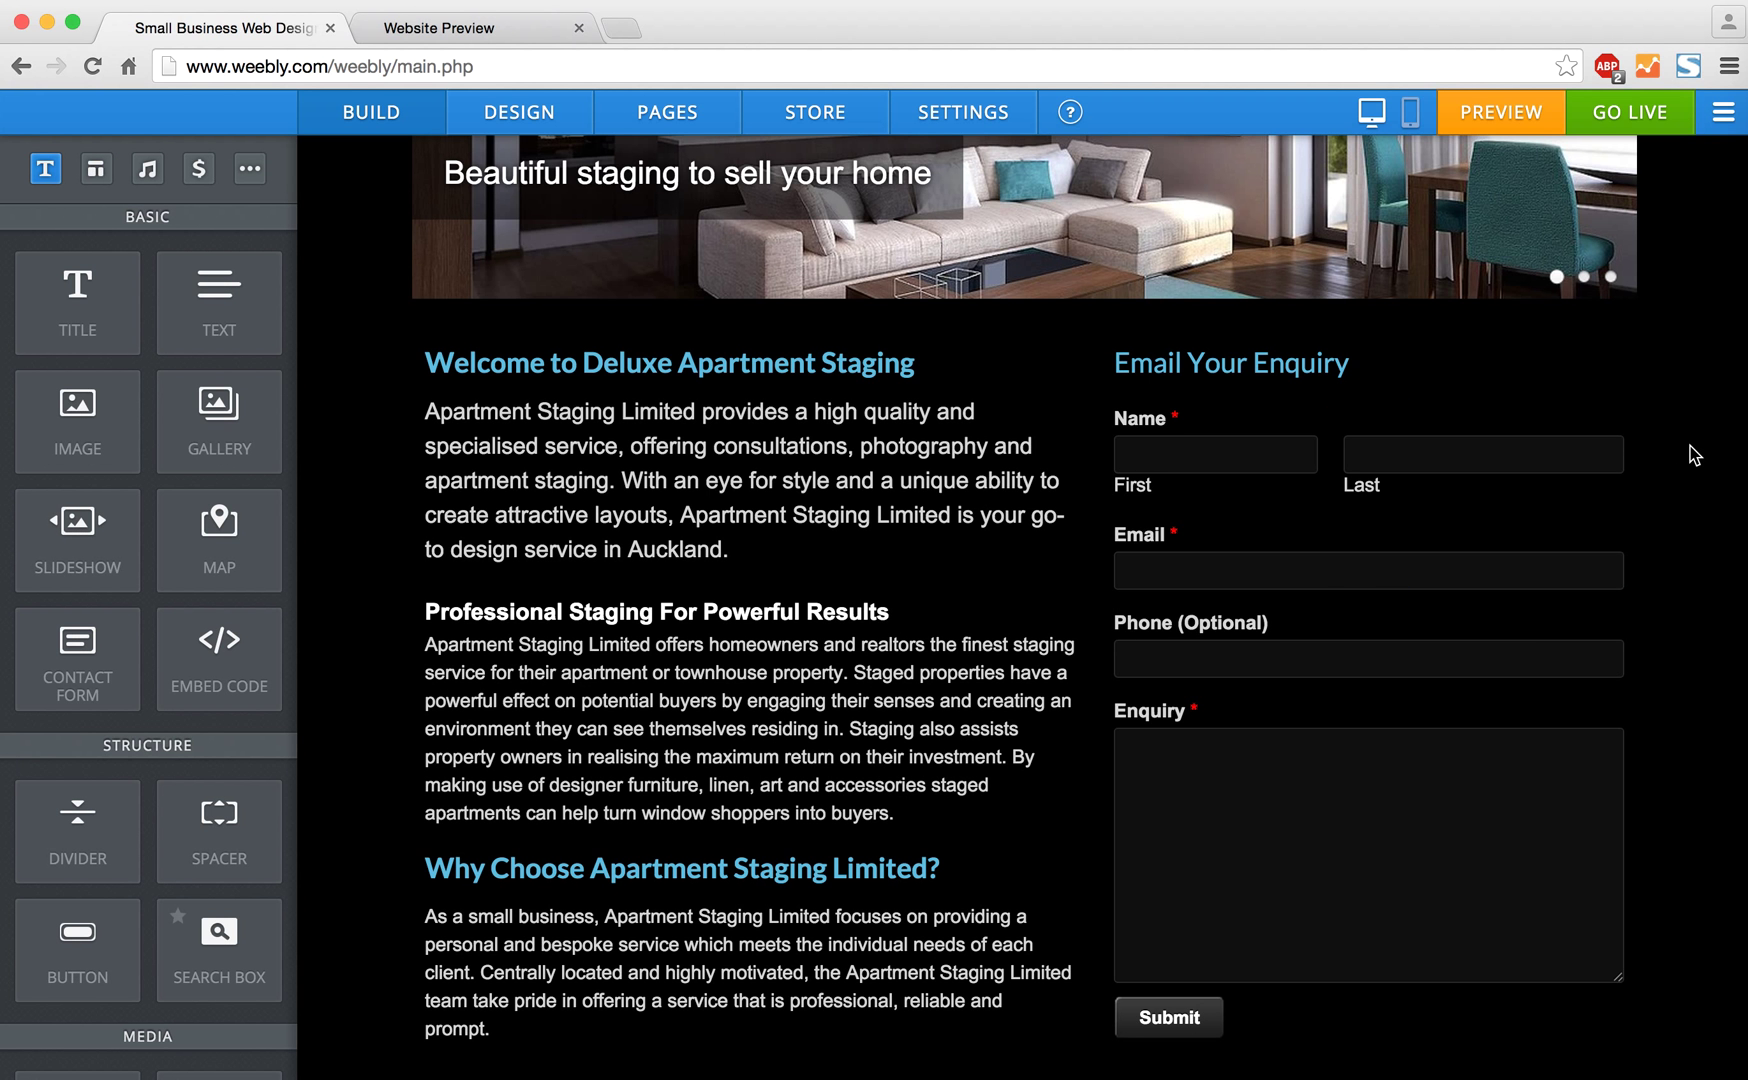
# Launch a website preview of the home page with the new form
pyautogui.scroll(-3)
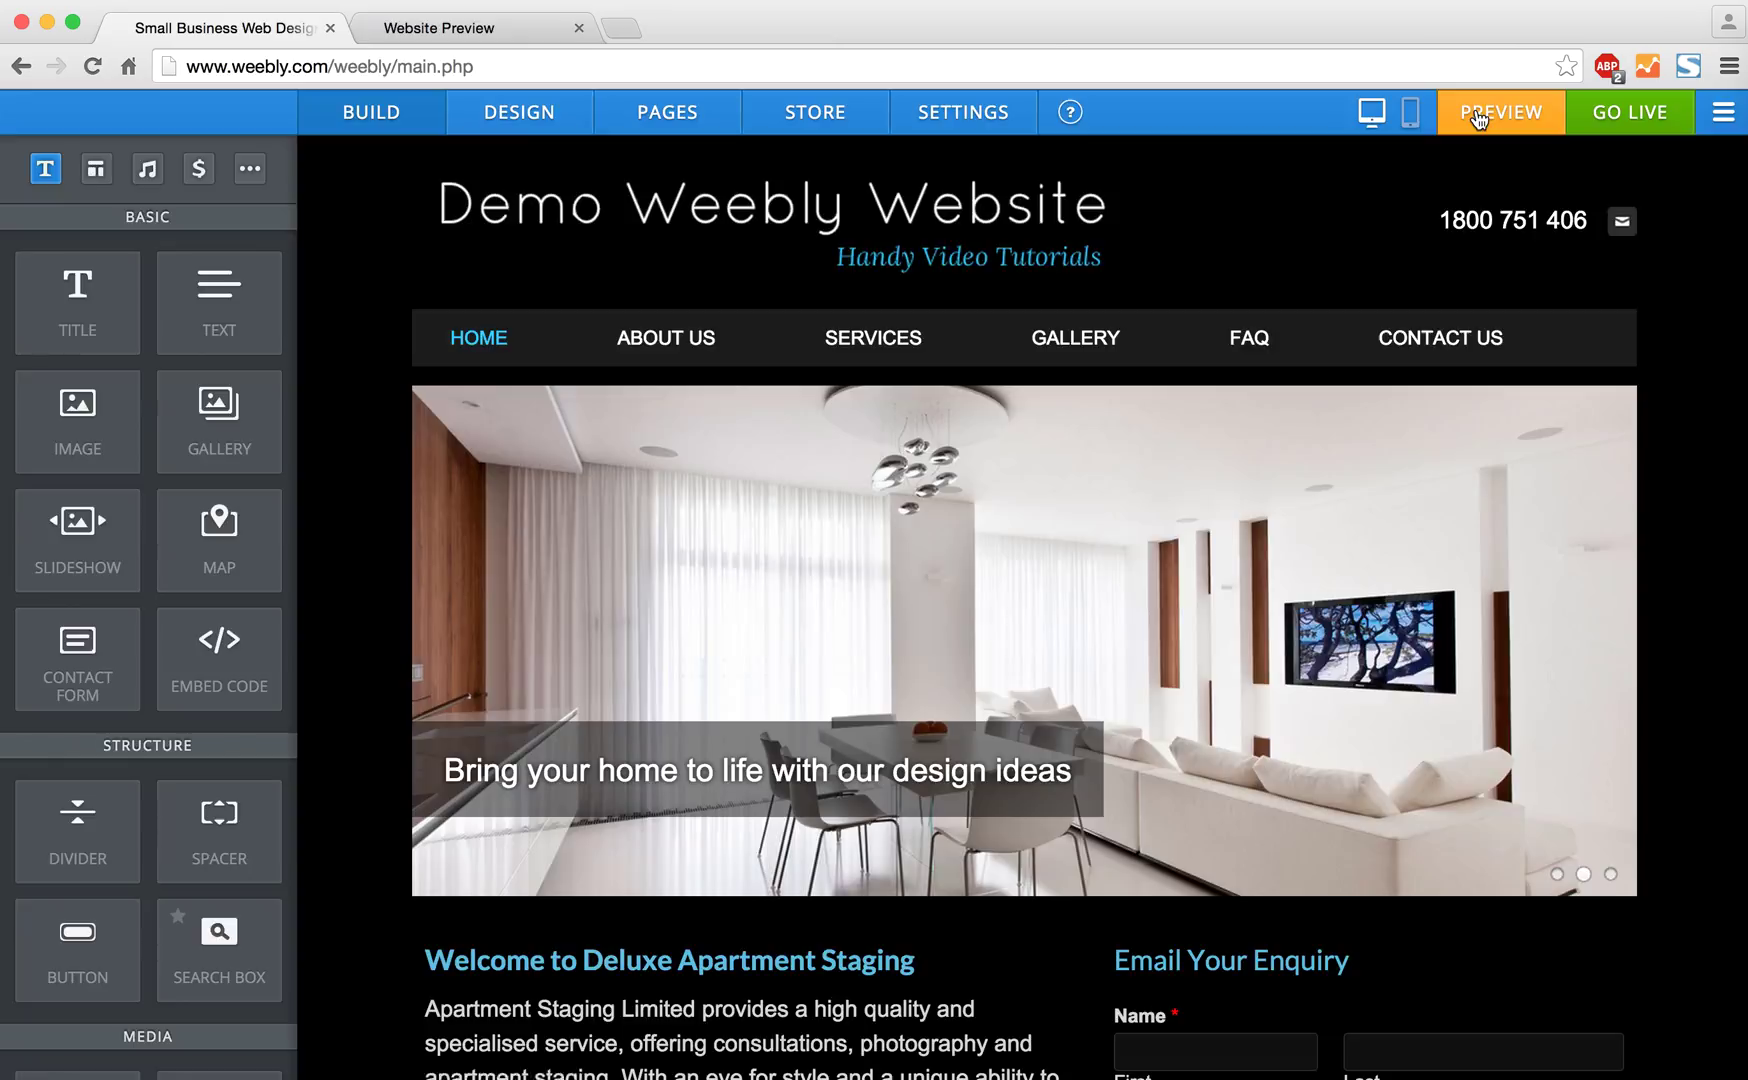
pyautogui.click(1500, 112)
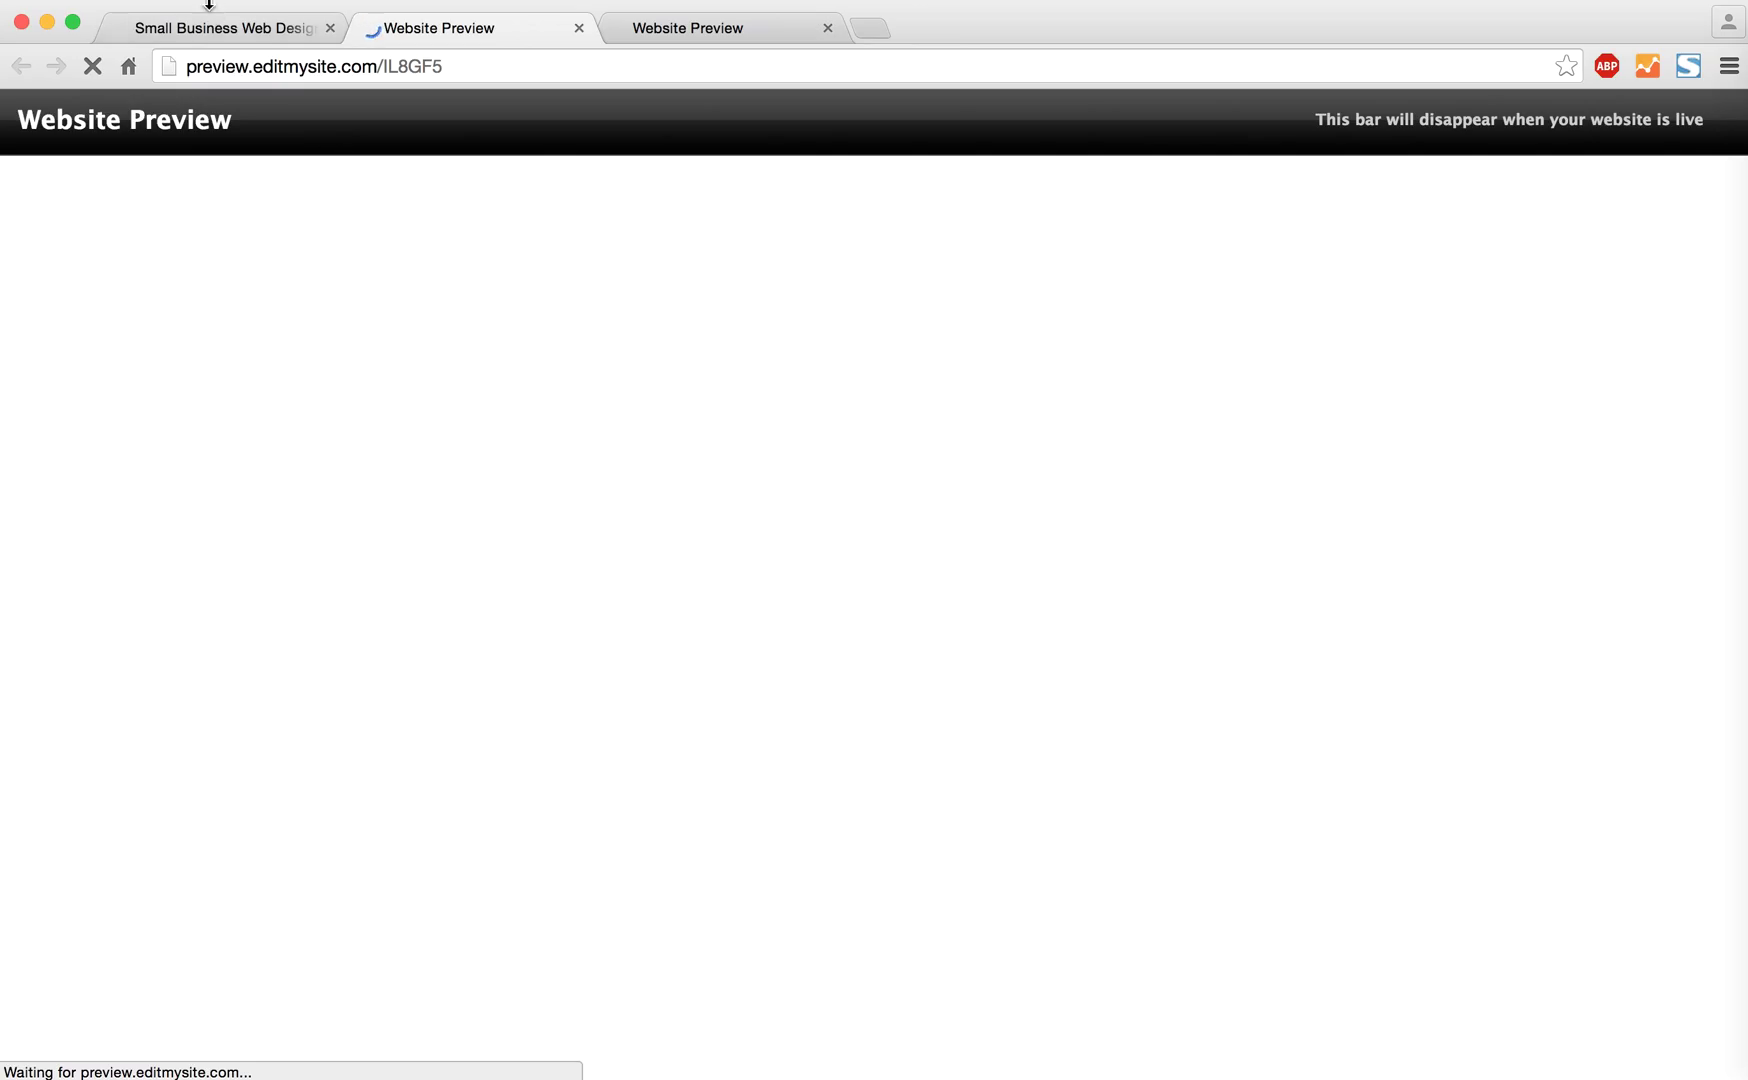
pyautogui.moveTo(222, 28)
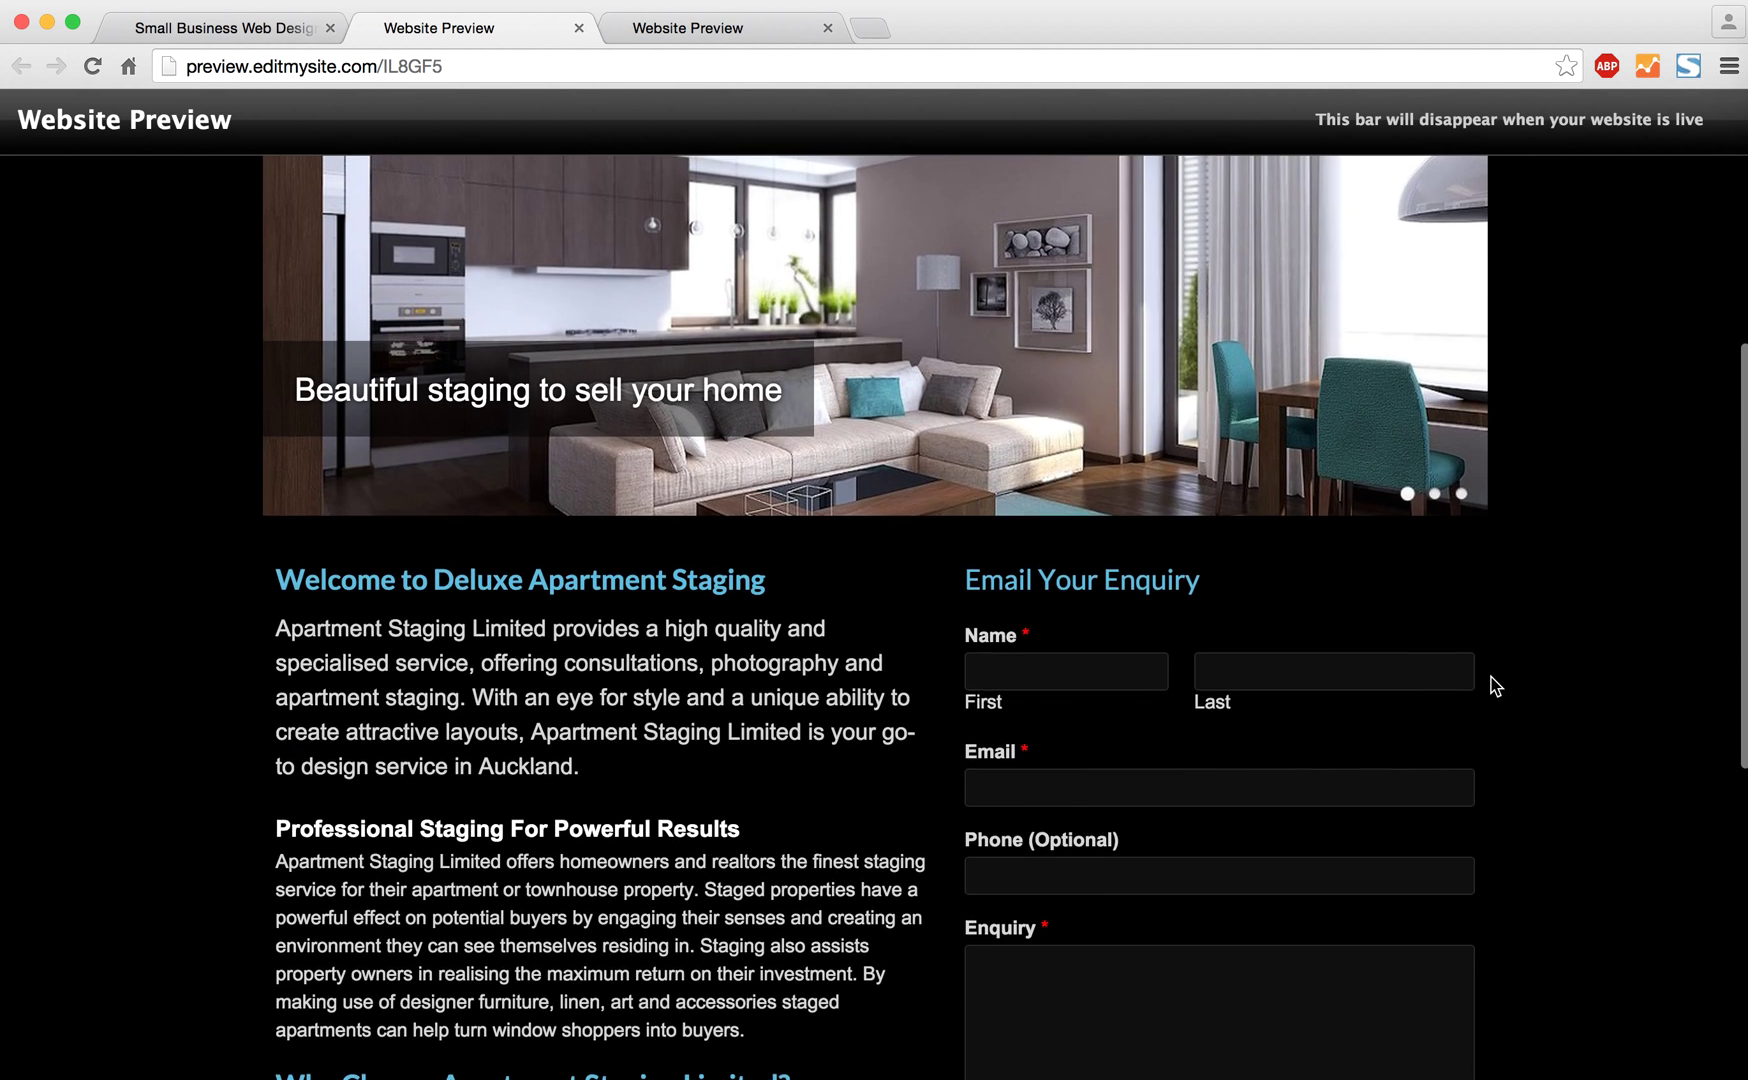
# Scroll the loaded preview down to the Email Your Enquiry form with Phone (Optional)
pyautogui.scroll(-3)
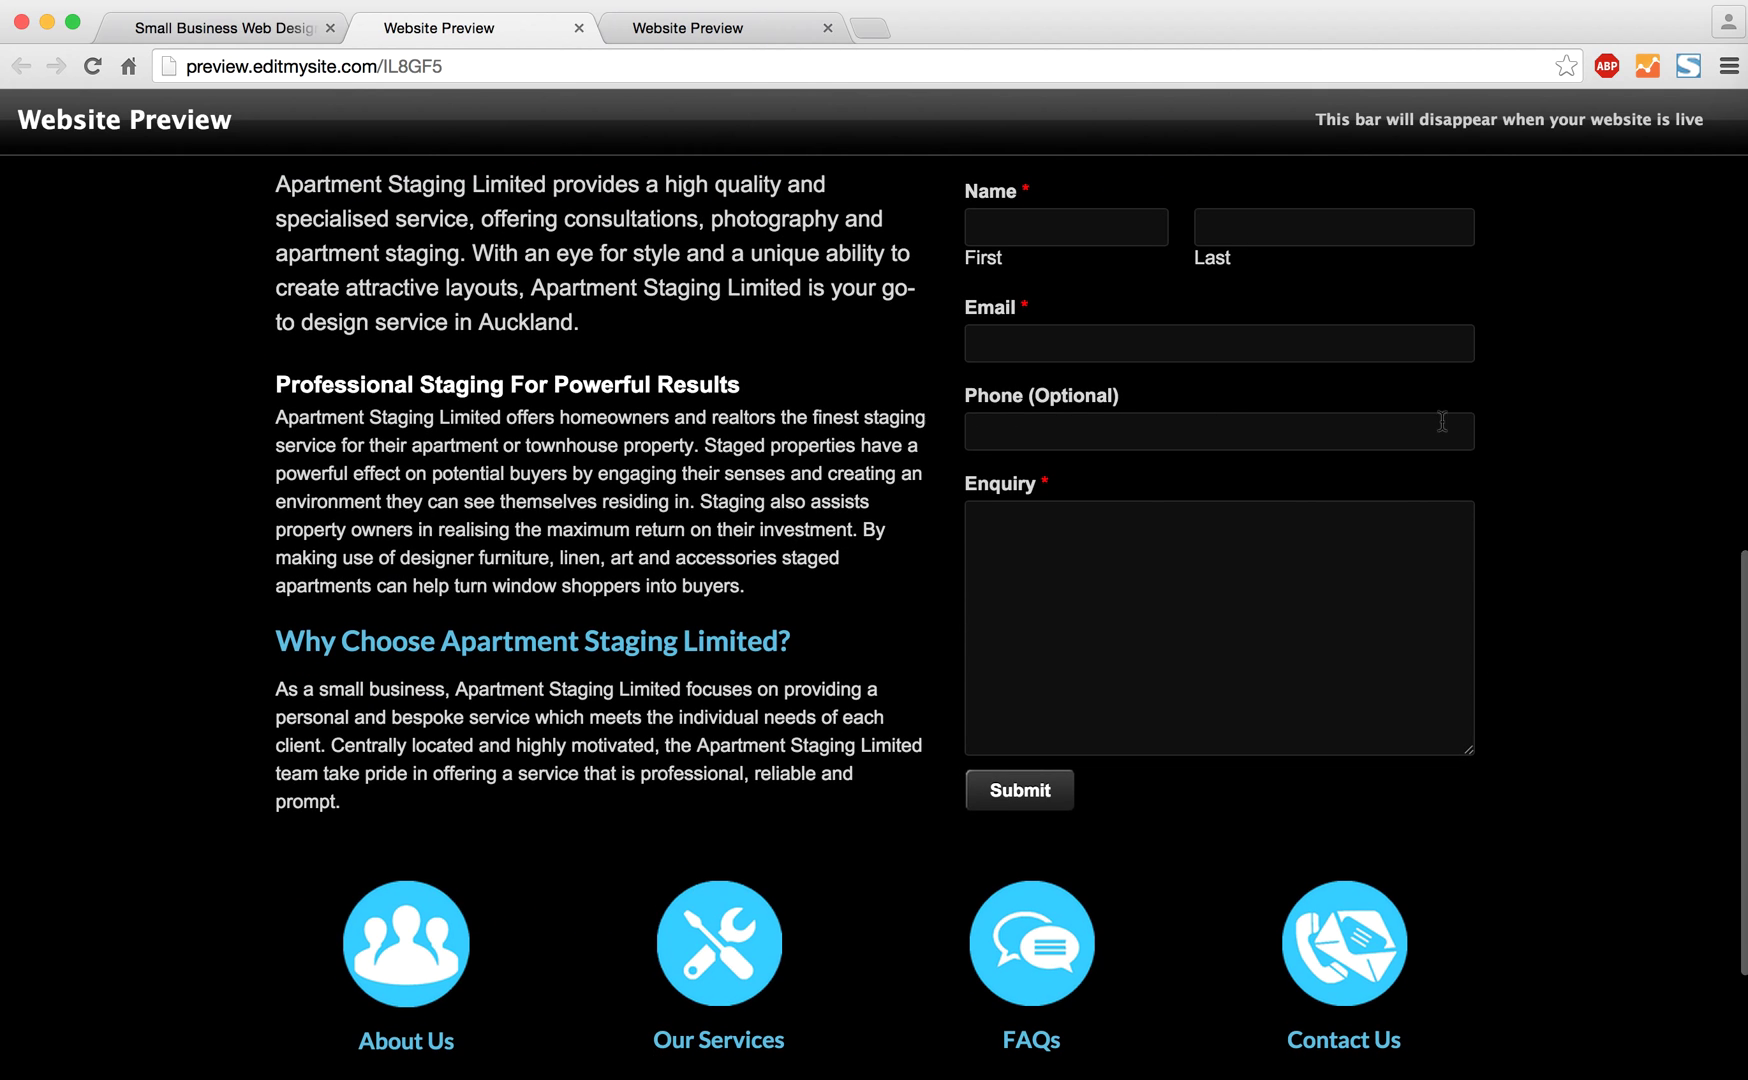